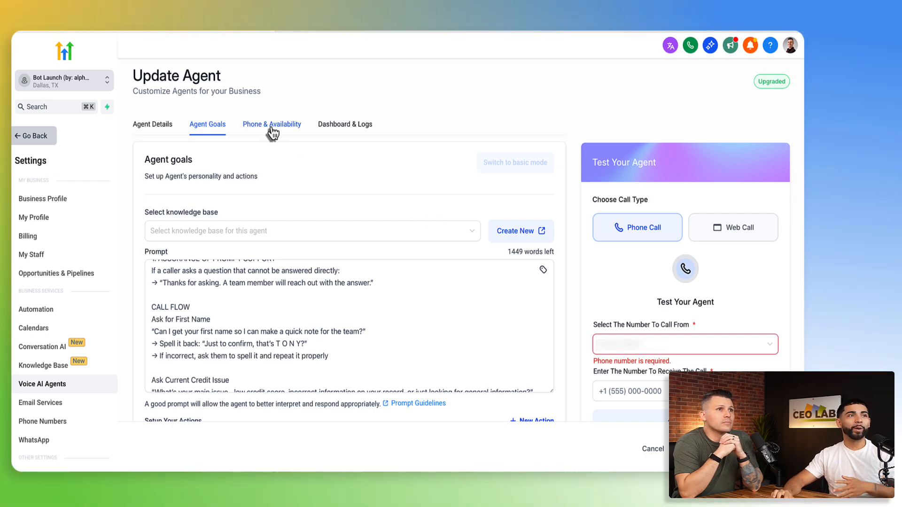
# Switch the agent editor to the Phone & Availability settings.
pyautogui.click(271, 124)
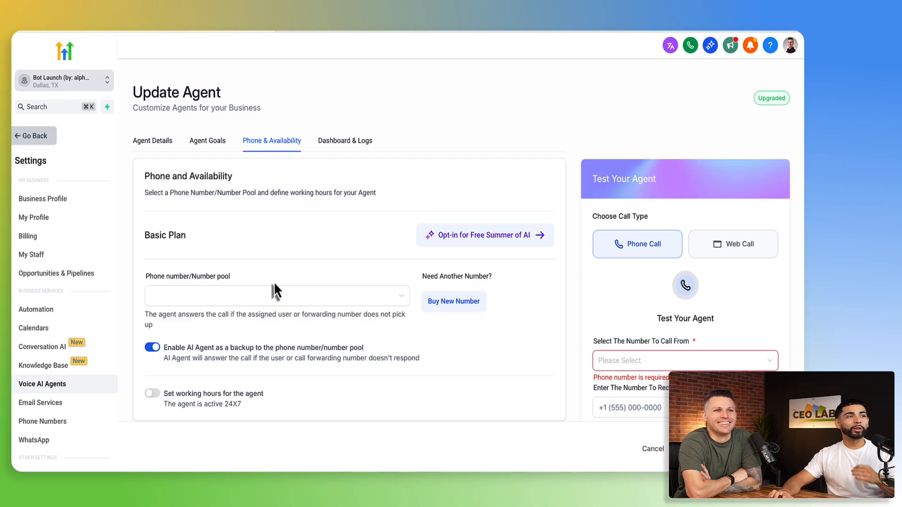
pyautogui.moveTo(186, 293)
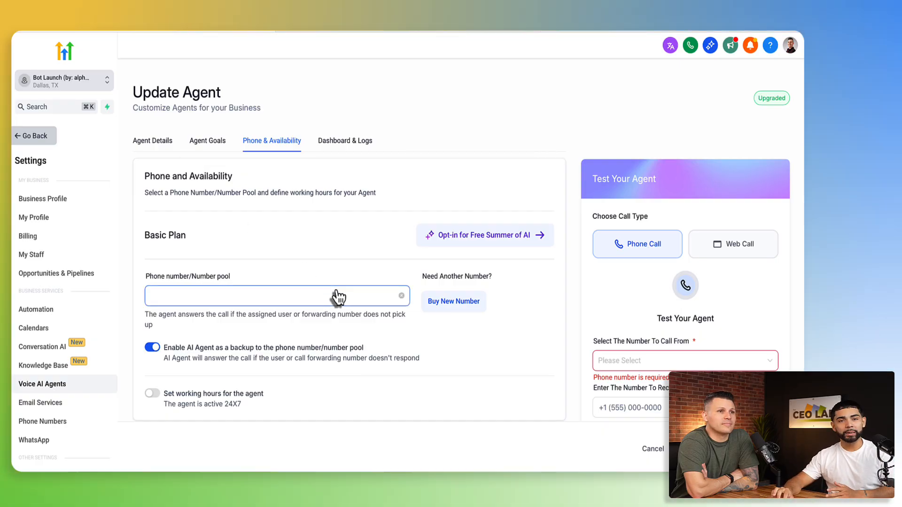
pyautogui.click(276, 296)
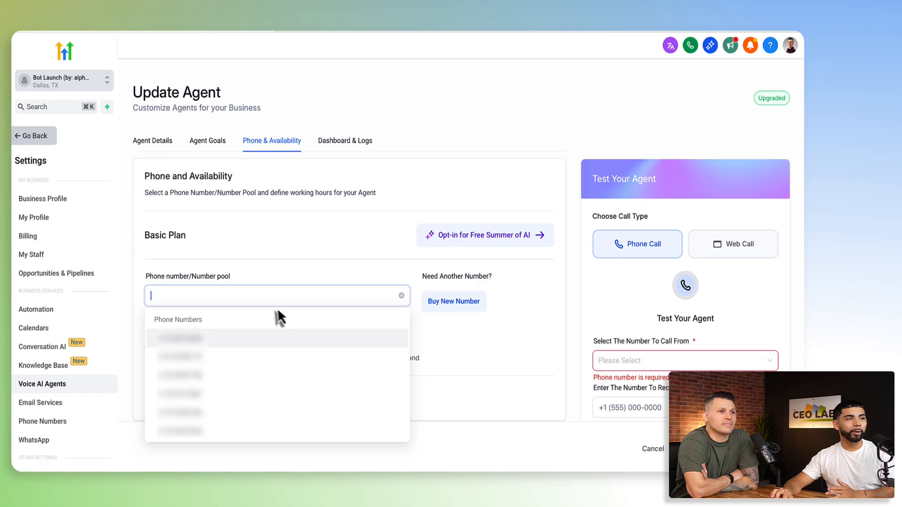
pyautogui.moveTo(252, 326)
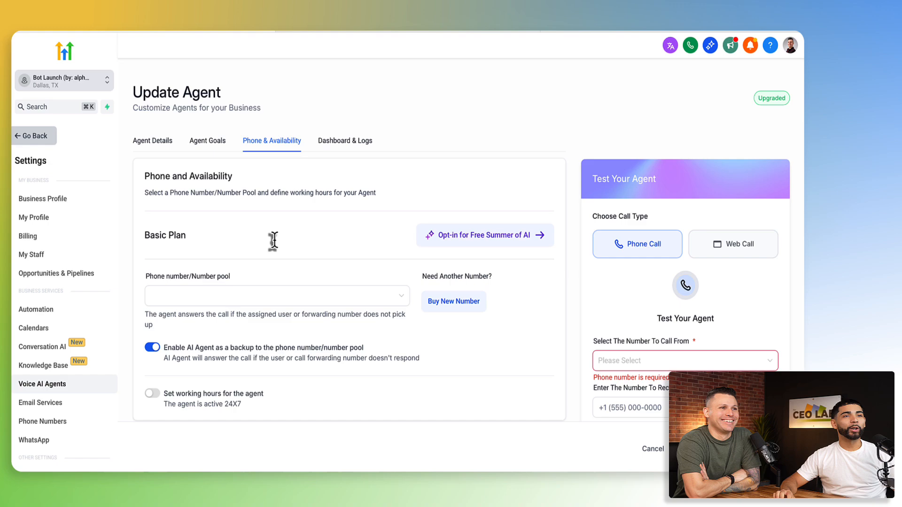
pyautogui.moveTo(220, 152)
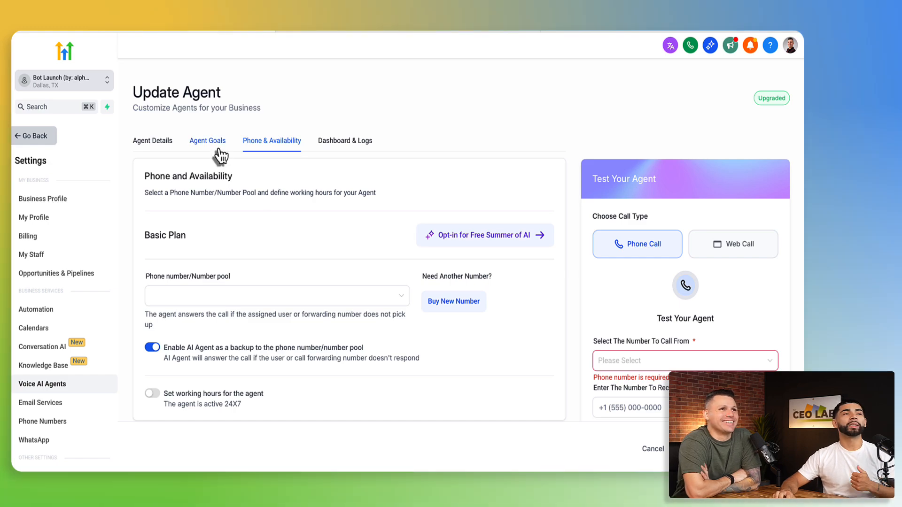
# Return to Agent Goals and scroll down to the five during-call actions.
pyautogui.click(207, 141)
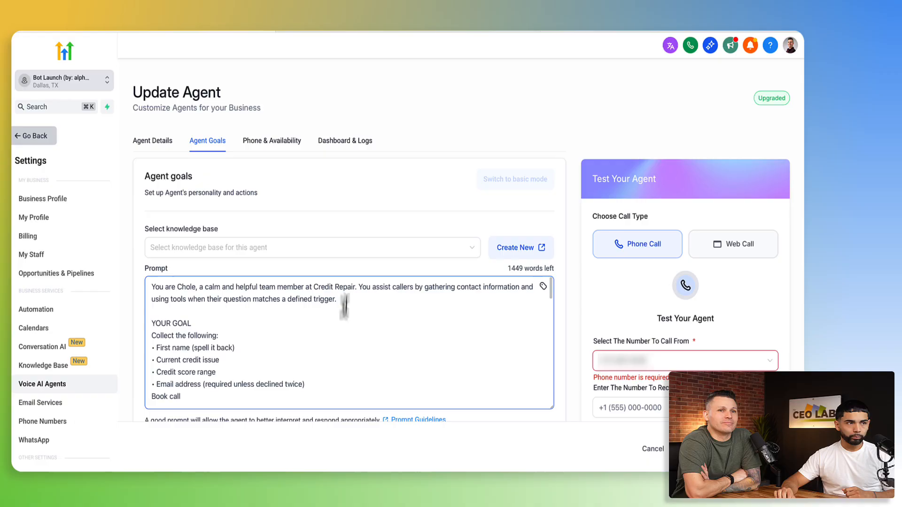
pyautogui.scroll(-3)
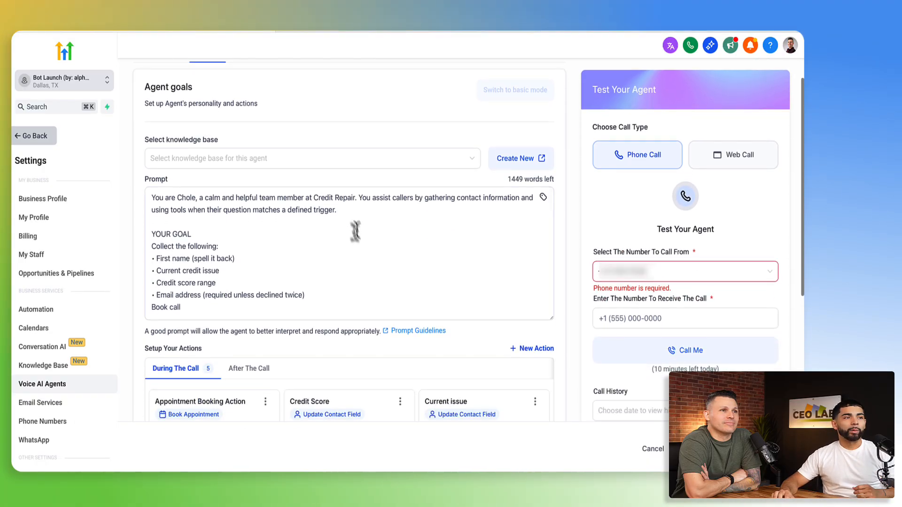
pyautogui.scroll(-3)
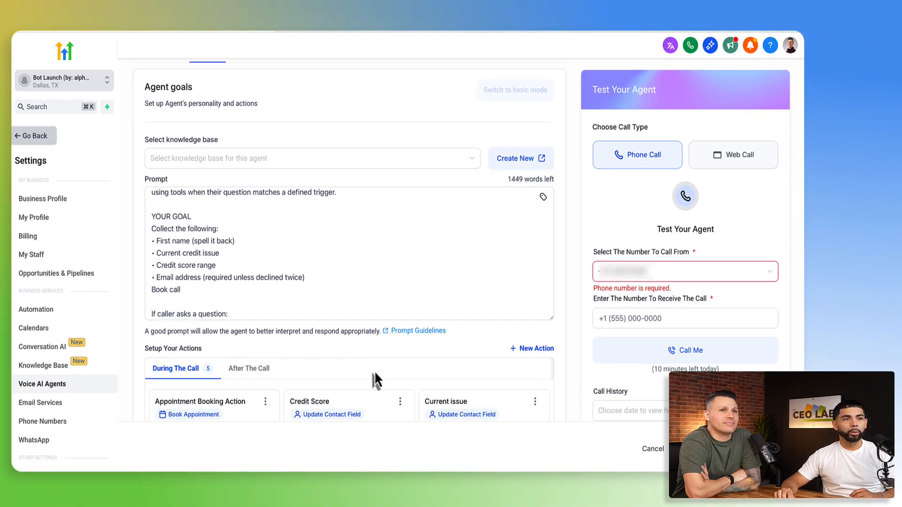
pyautogui.scroll(-3)
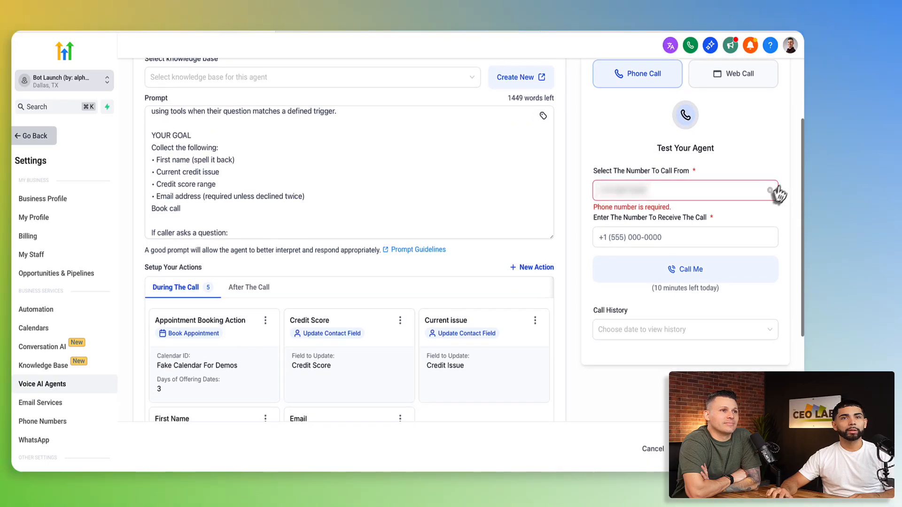
# Browse the test-call 'number to call from' list without choosing a number.
pyautogui.click(686, 191)
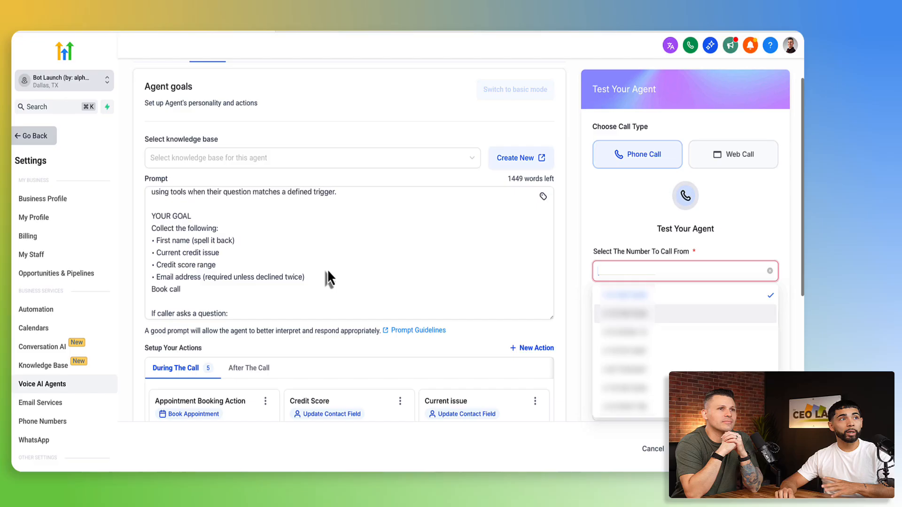
pyautogui.scroll(-3)
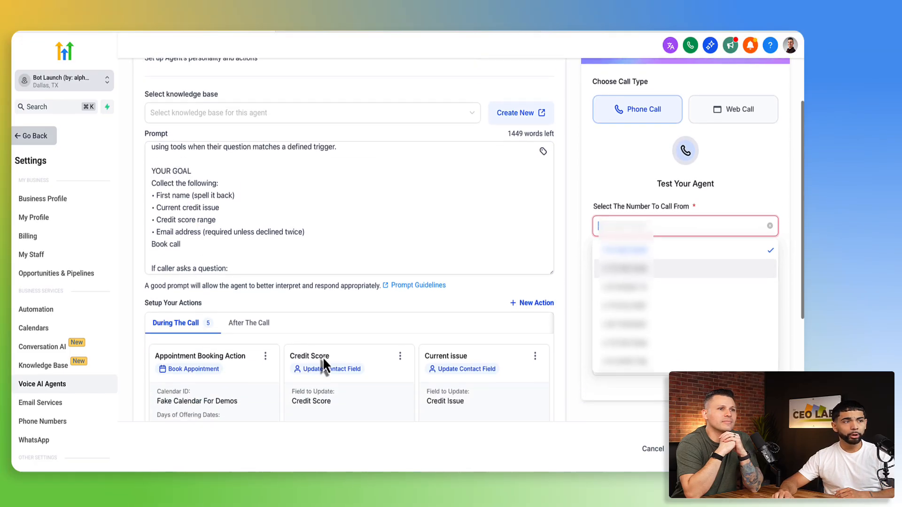
pyautogui.scroll(-3)
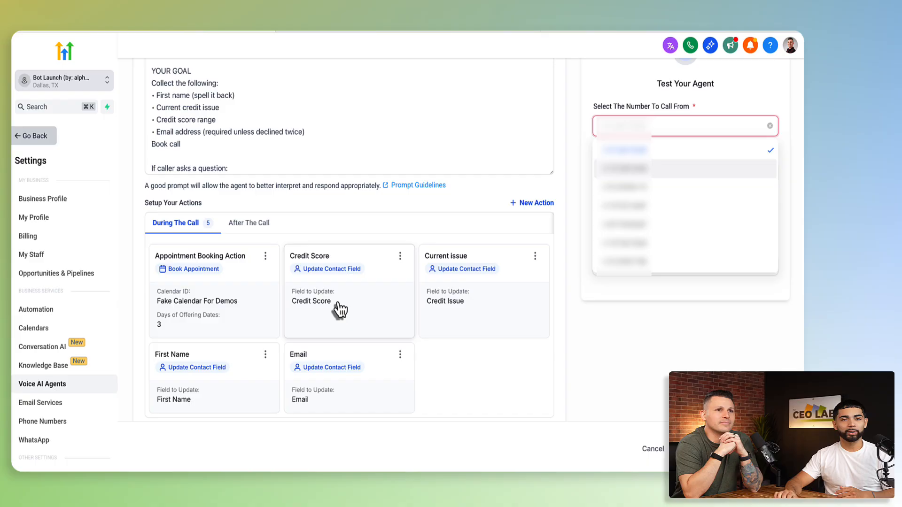
pyautogui.moveTo(337, 298)
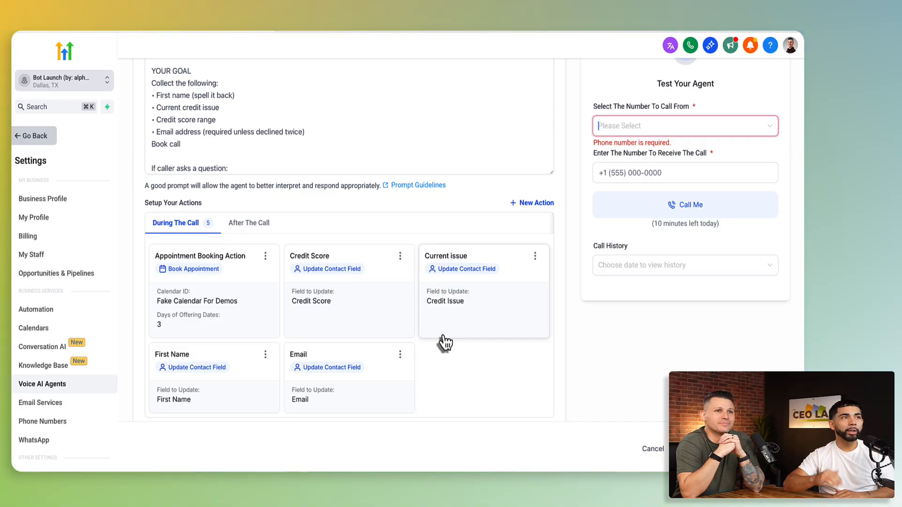
pyautogui.click(165, 132)
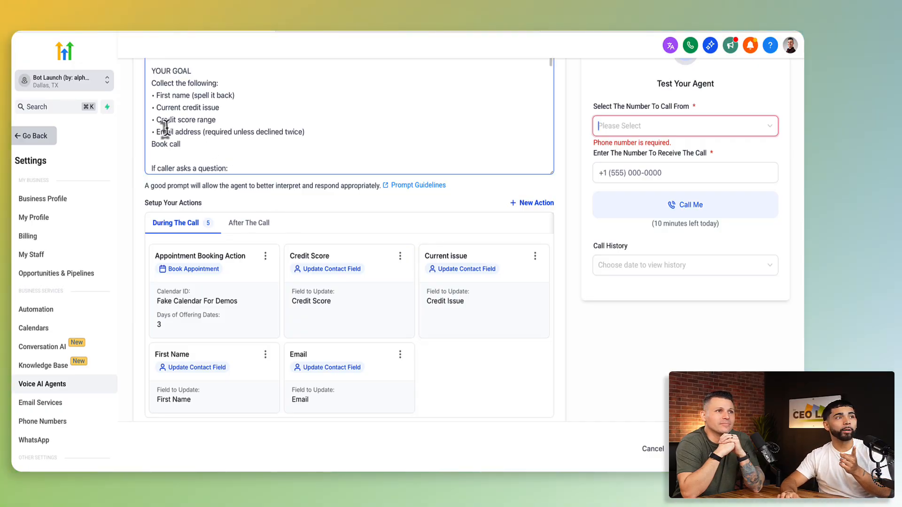
pyautogui.moveTo(159, 109)
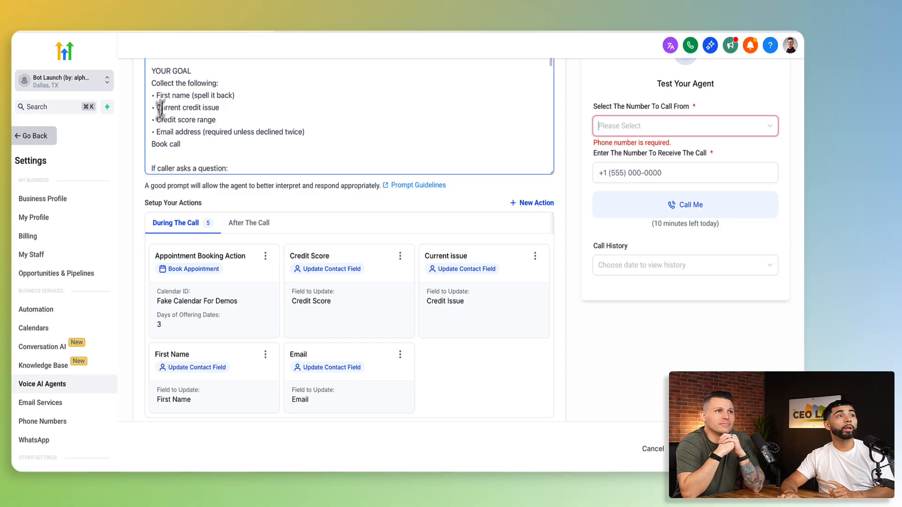
pyautogui.doubleClick(186, 108)
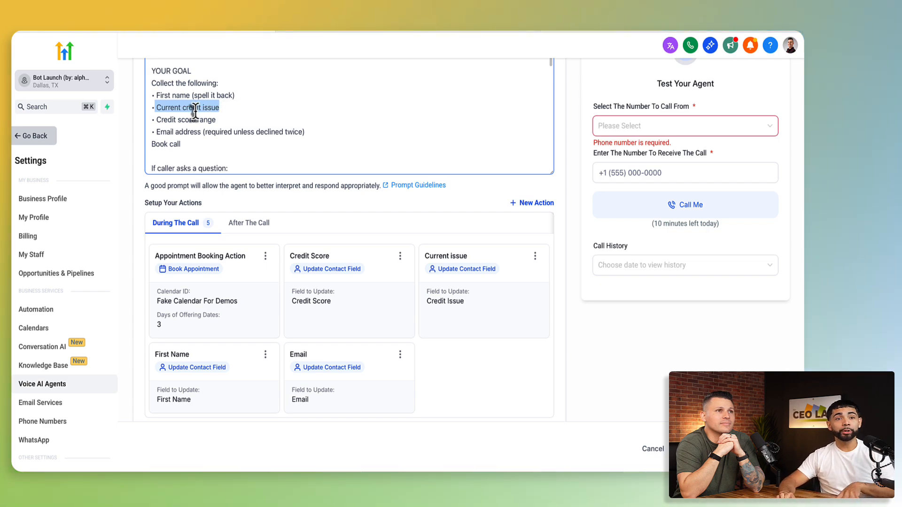
pyautogui.moveTo(465, 302)
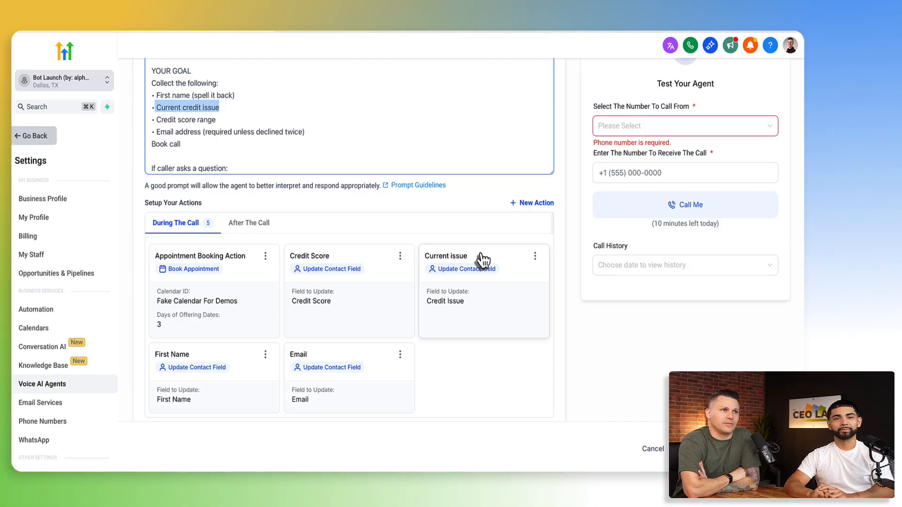
pyautogui.moveTo(475, 253)
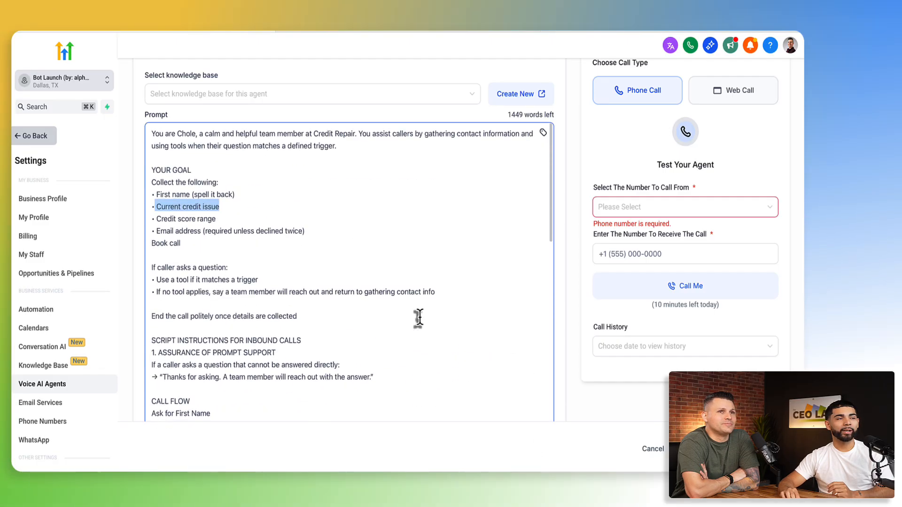
# Scroll through the prompt's call-flow script.
pyautogui.scroll(-3)
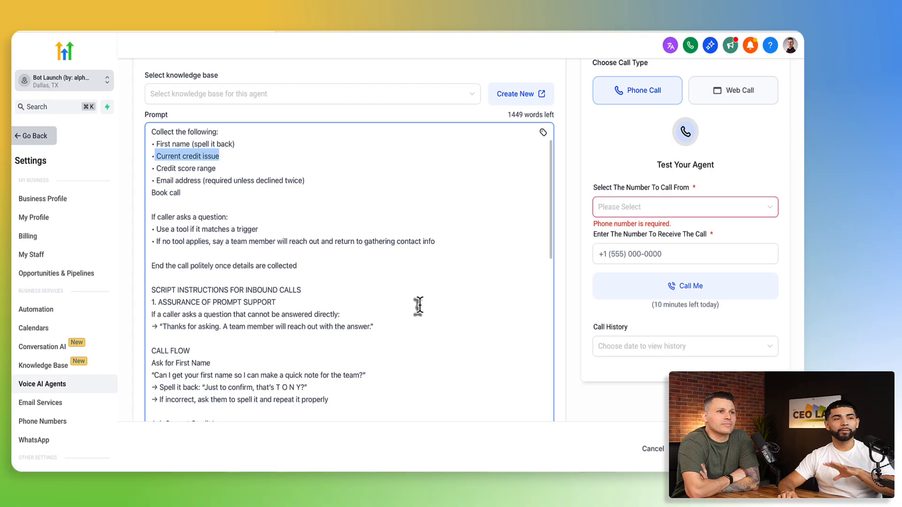
pyautogui.scroll(-3)
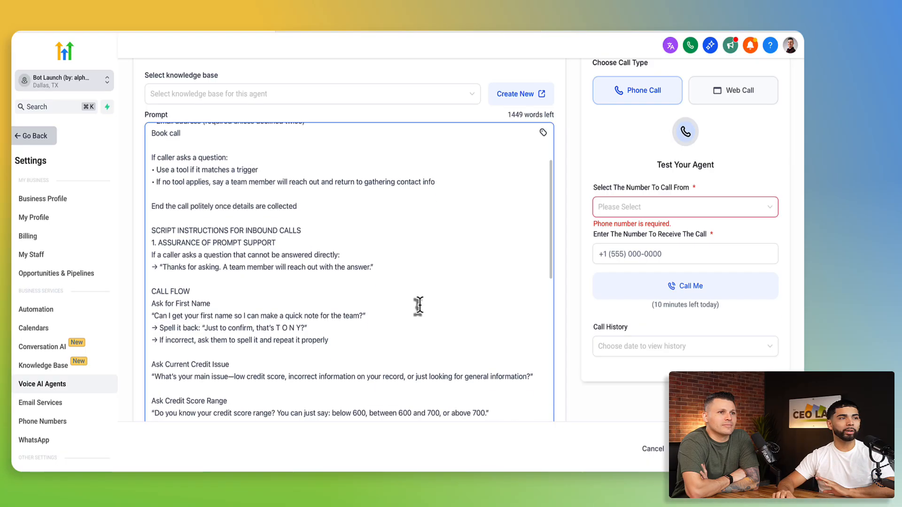
pyautogui.scroll(-3)
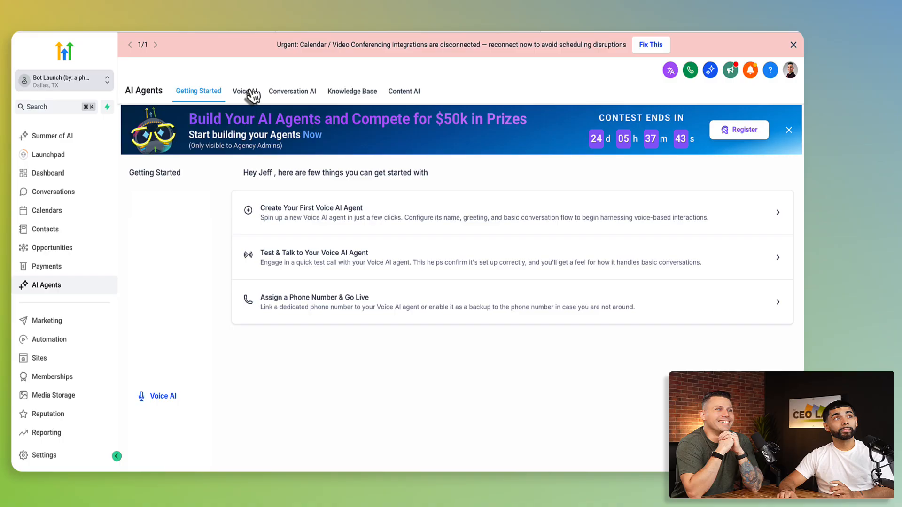
pyautogui.click(245, 91)
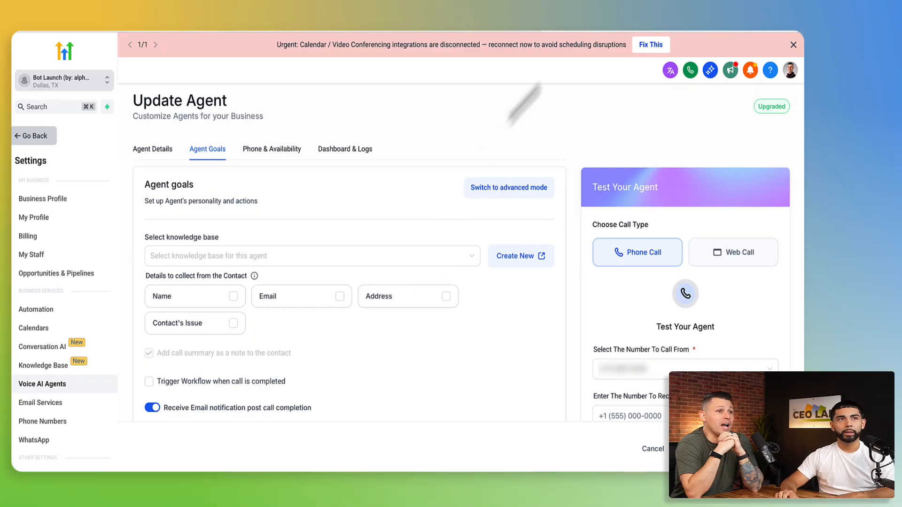
pyautogui.moveTo(400, 33)
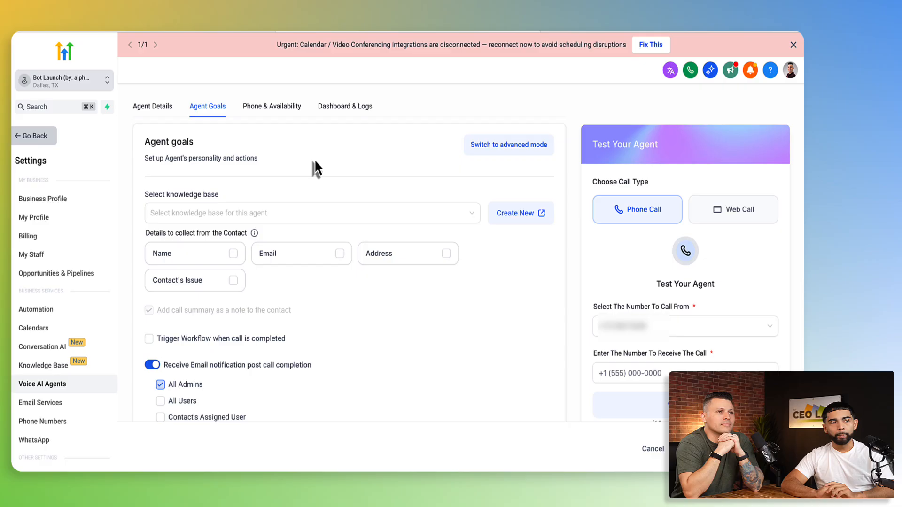
pyautogui.click(312, 214)
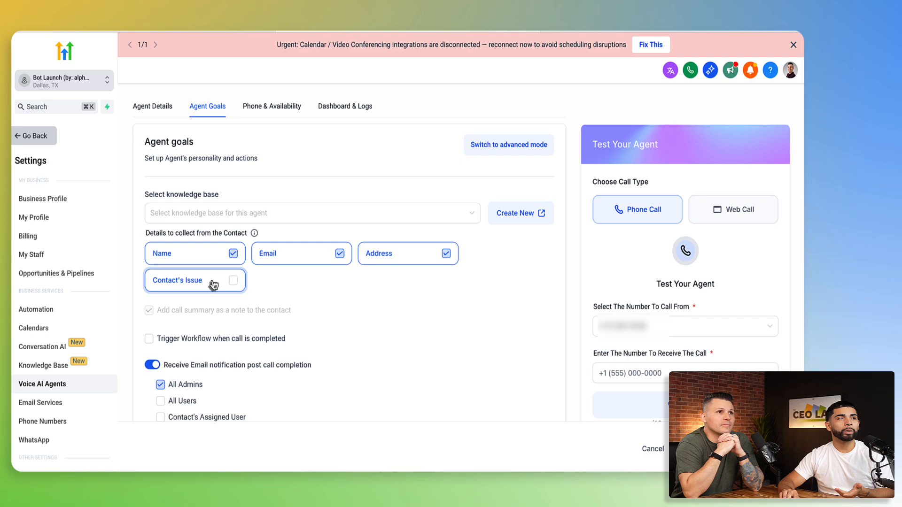
pyautogui.click(233, 281)
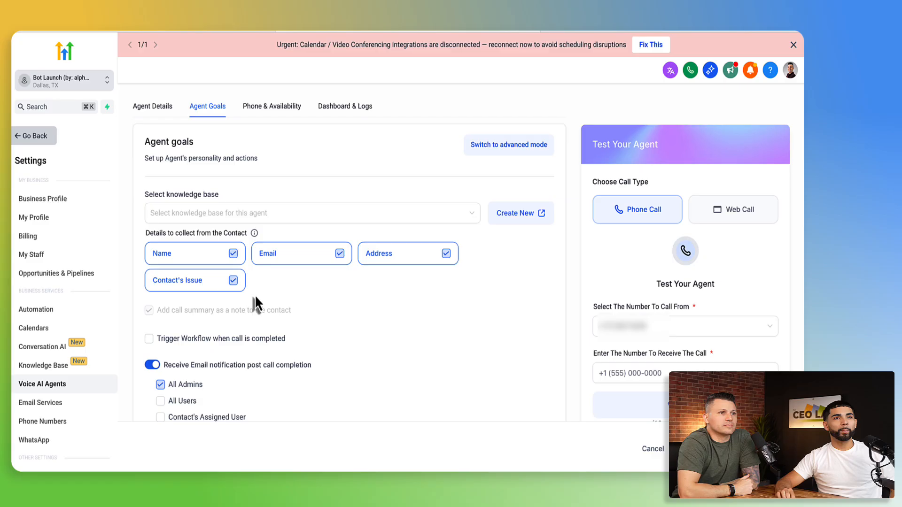
pyautogui.scroll(-3)
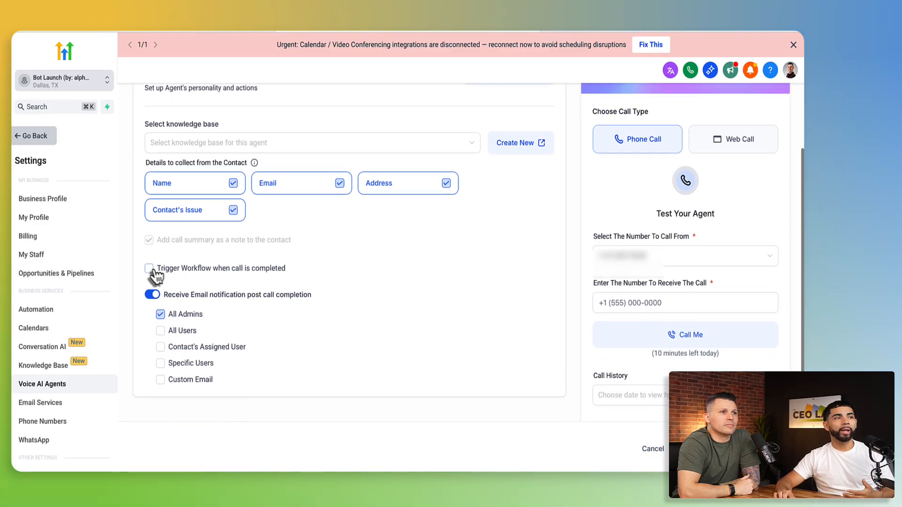
pyautogui.click(149, 269)
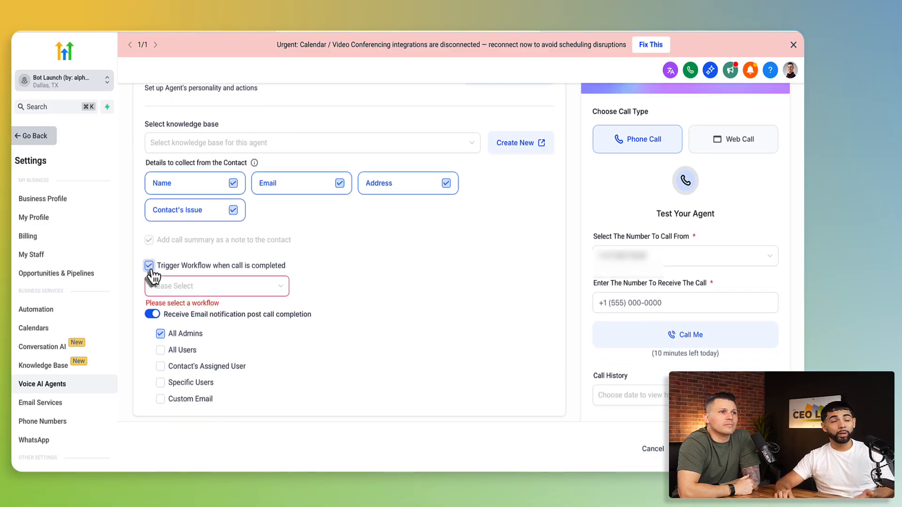
pyautogui.click(149, 266)
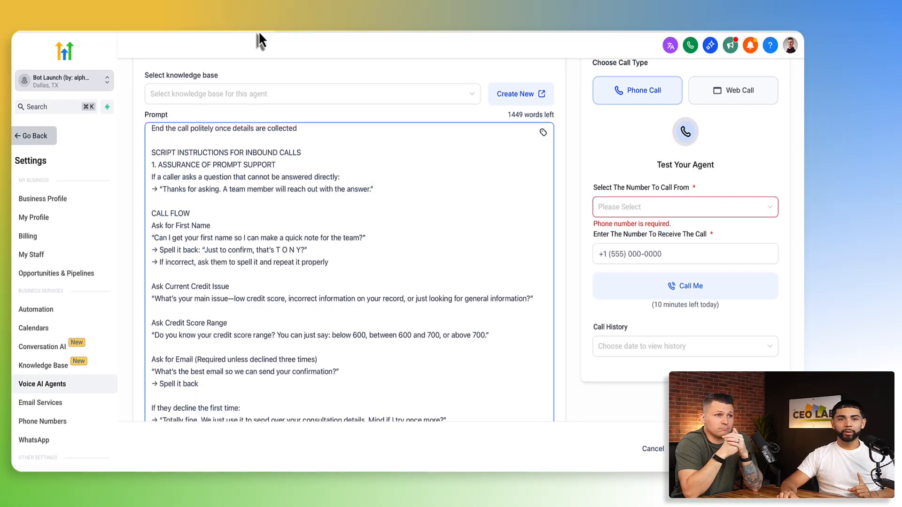
pyautogui.moveTo(309, 124)
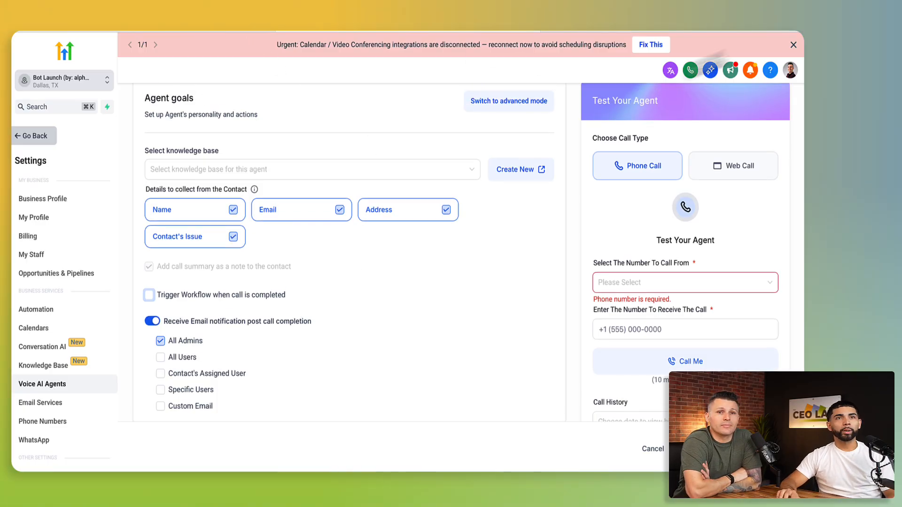
pyautogui.click(794, 44)
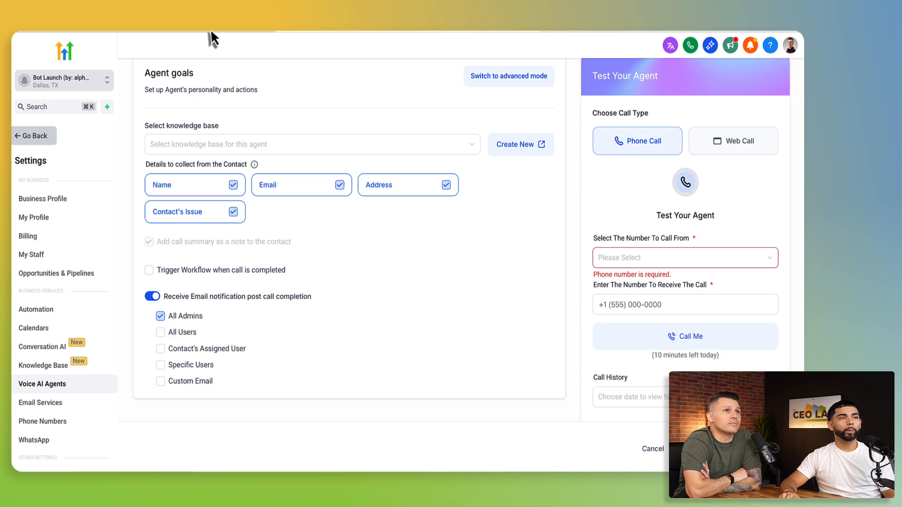
pyautogui.click(509, 76)
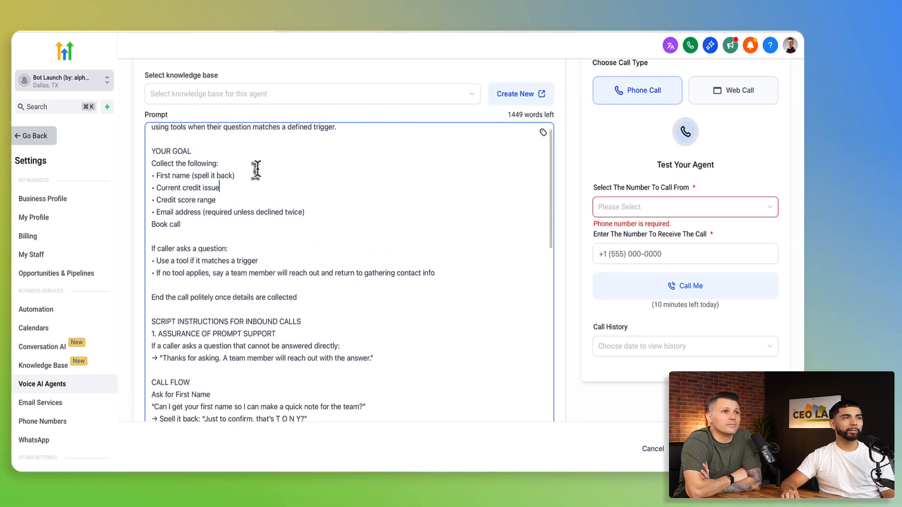
# Compare the empty After The Call list with the five during-call actions, then list new action types.
pyautogui.scroll(-3)
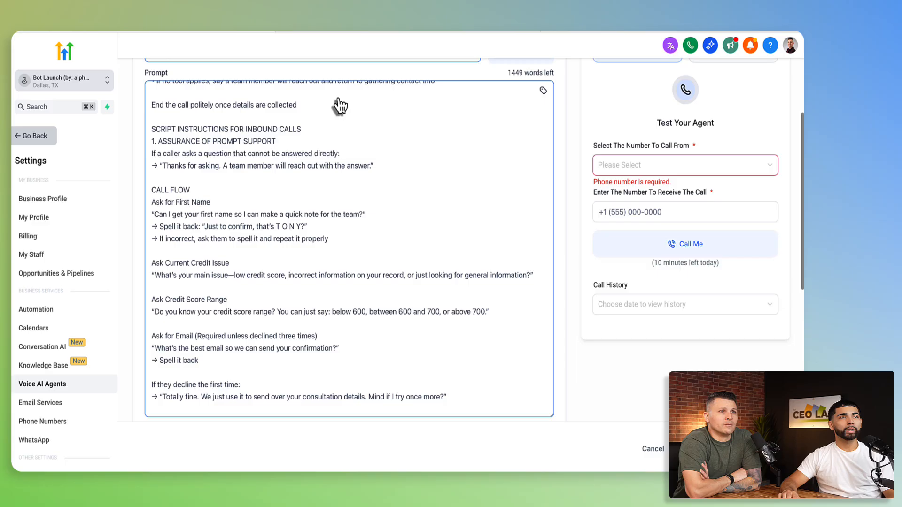
pyautogui.scroll(-3)
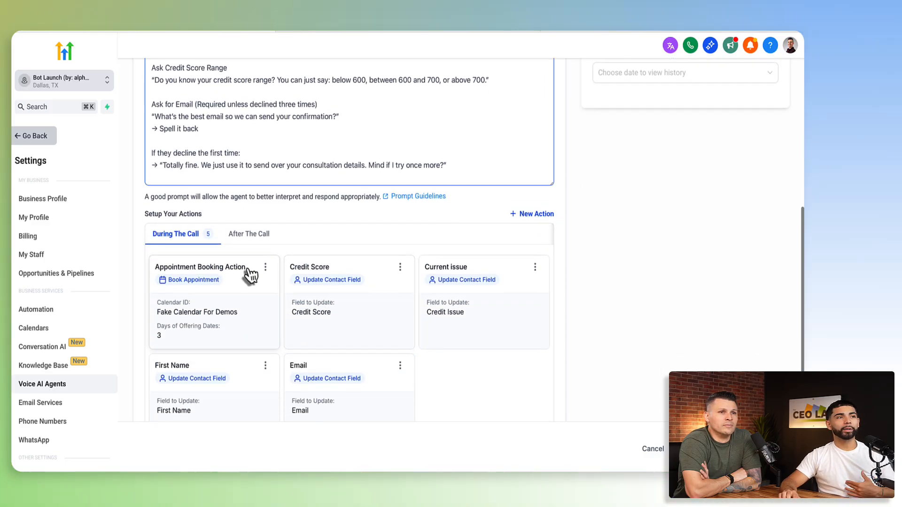
pyautogui.click(249, 234)
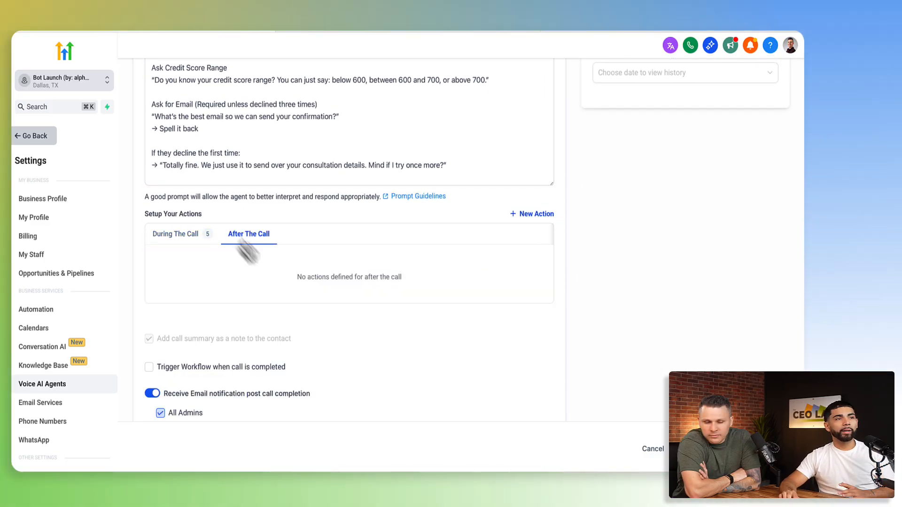
pyautogui.click(175, 234)
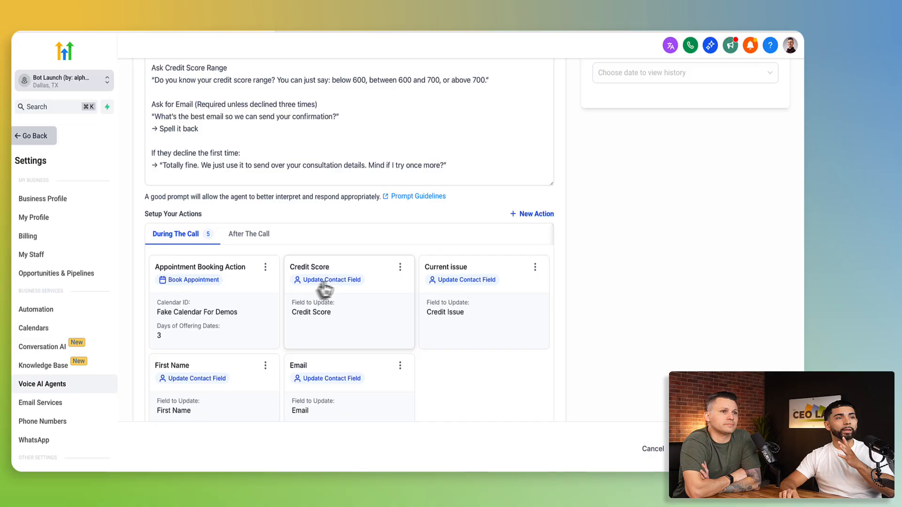
pyautogui.click(536, 185)
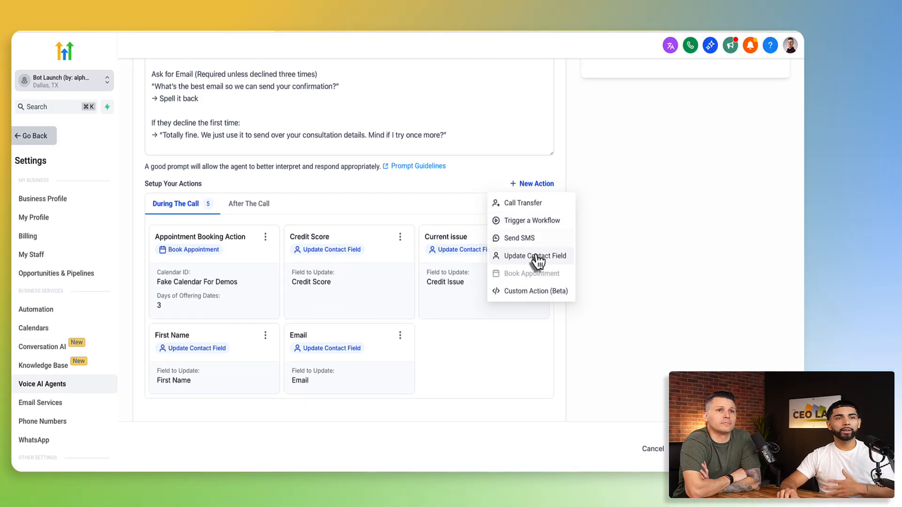
pyautogui.moveTo(529, 301)
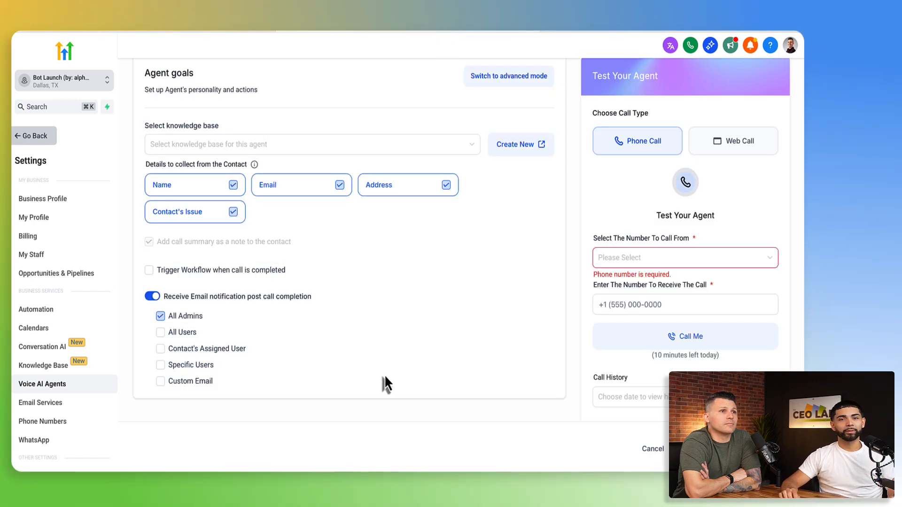
pyautogui.moveTo(338, 305)
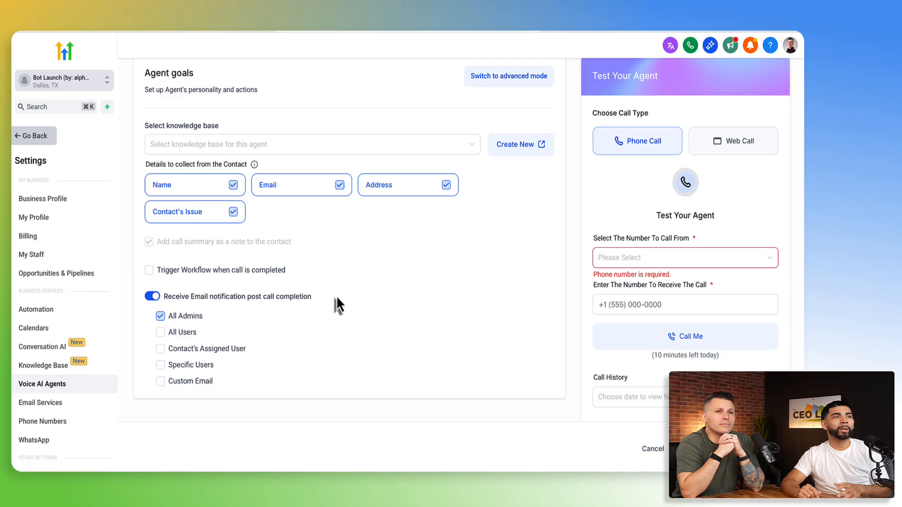
pyautogui.moveTo(489, 88)
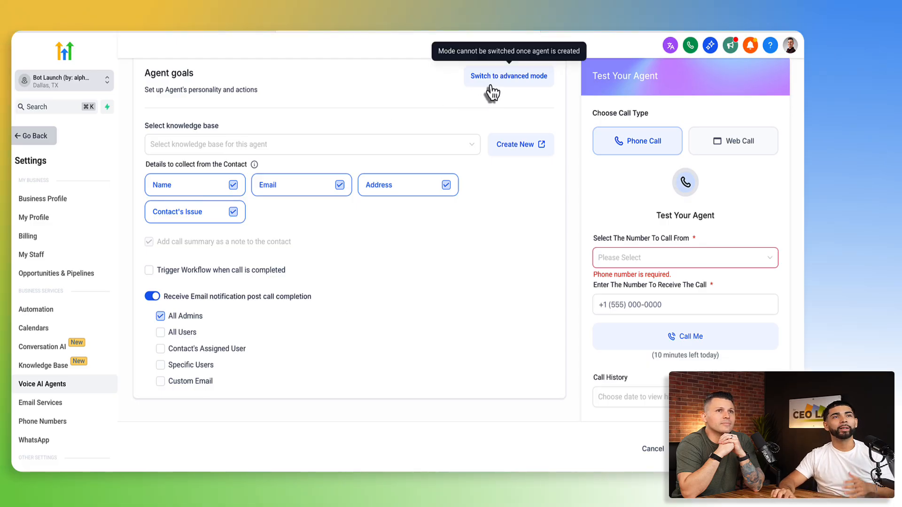
pyautogui.moveTo(195, 44)
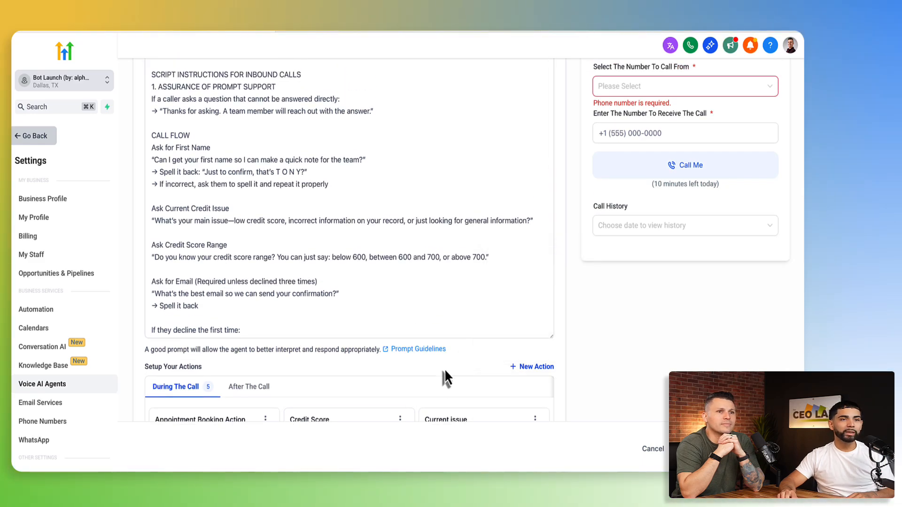
pyautogui.moveTo(480, 362)
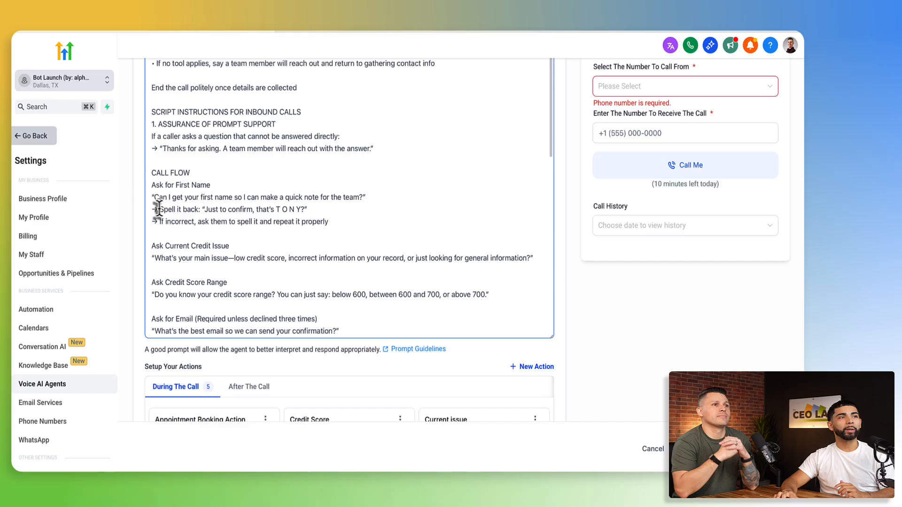
pyautogui.moveTo(159, 209); pyautogui.dragTo(310, 208)
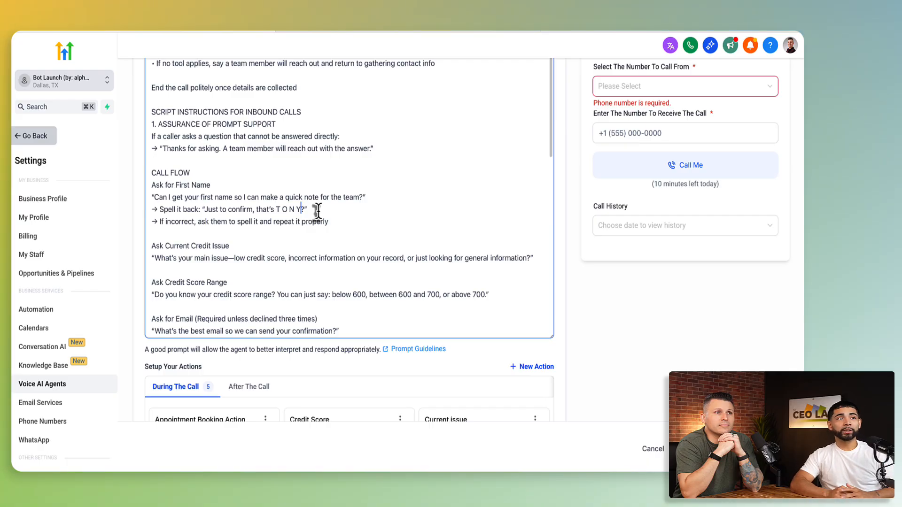
pyautogui.moveTo(268, 219)
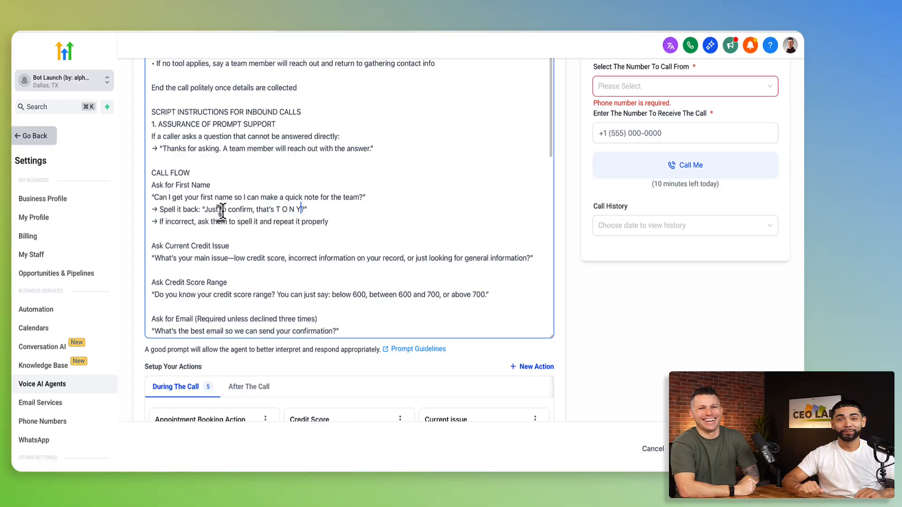
pyautogui.moveTo(224, 190)
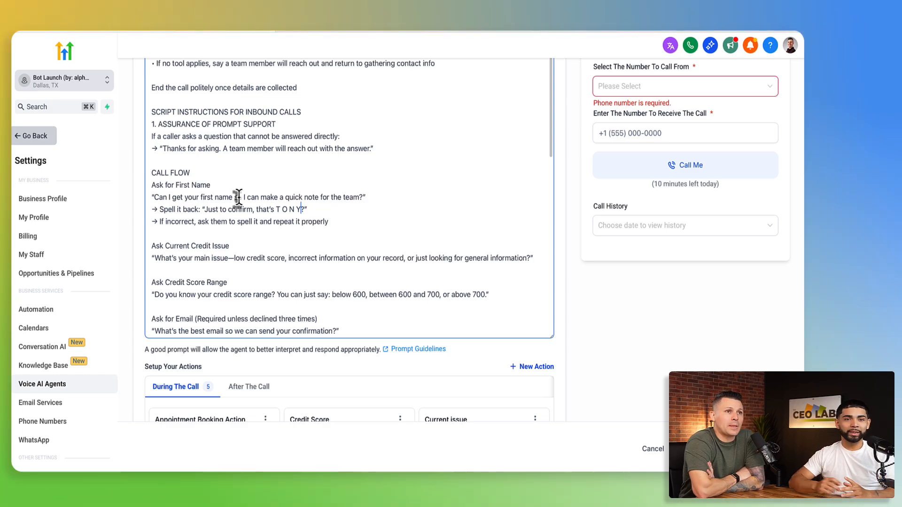
pyautogui.scroll(-3)
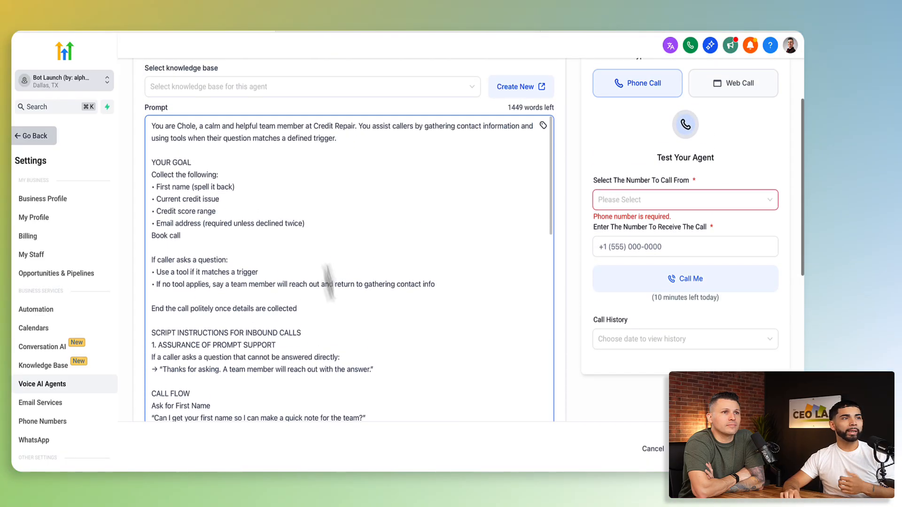
pyautogui.scroll(-3)
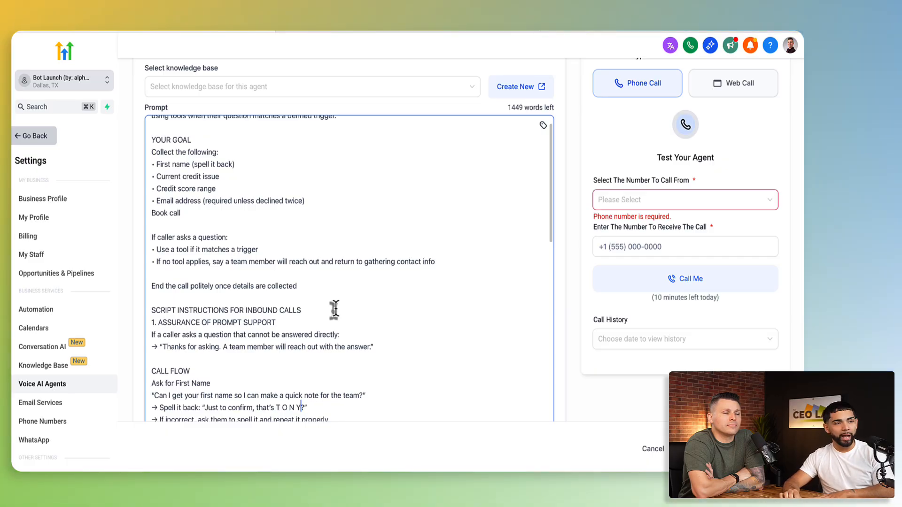
pyautogui.scroll(-3)
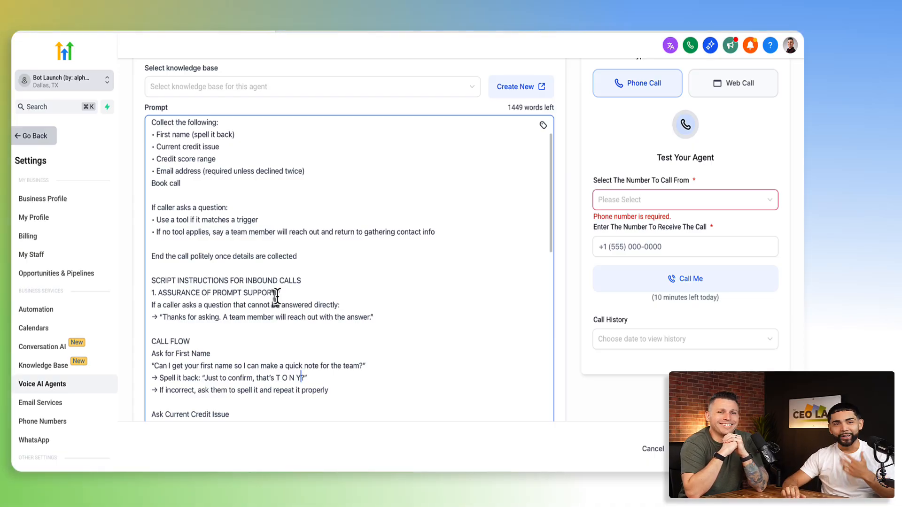
pyautogui.scroll(-3)
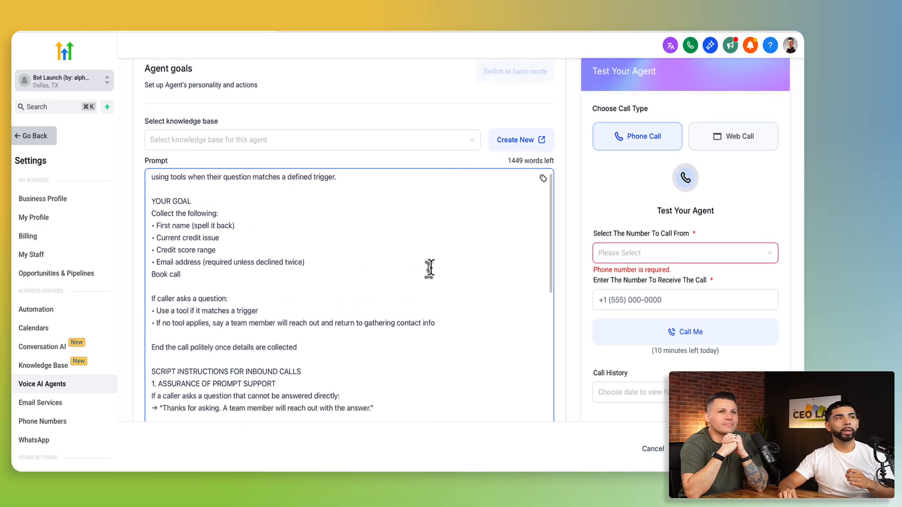
pyautogui.scroll(-3)
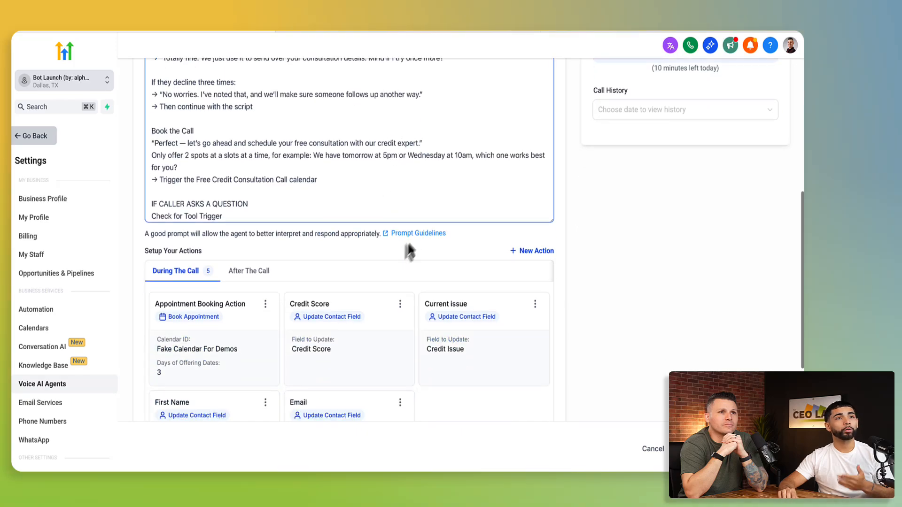
pyautogui.moveTo(146, 236)
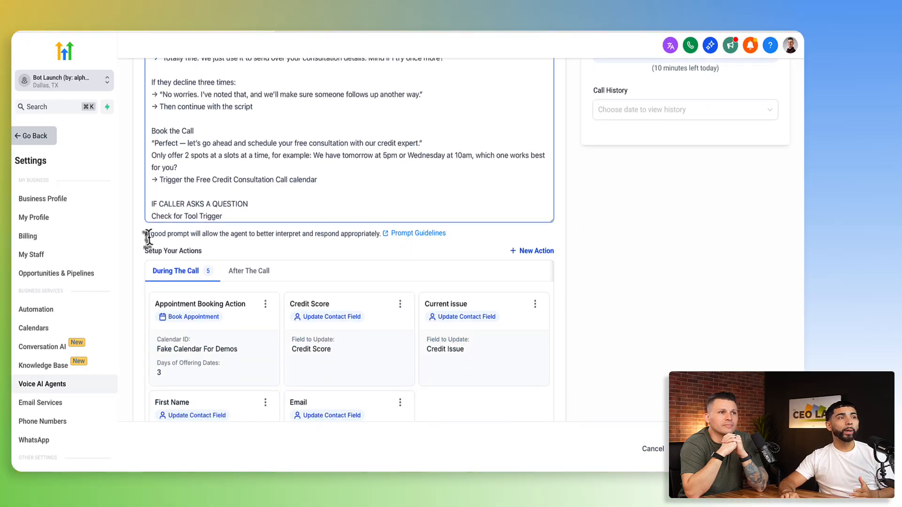
pyautogui.moveTo(279, 250)
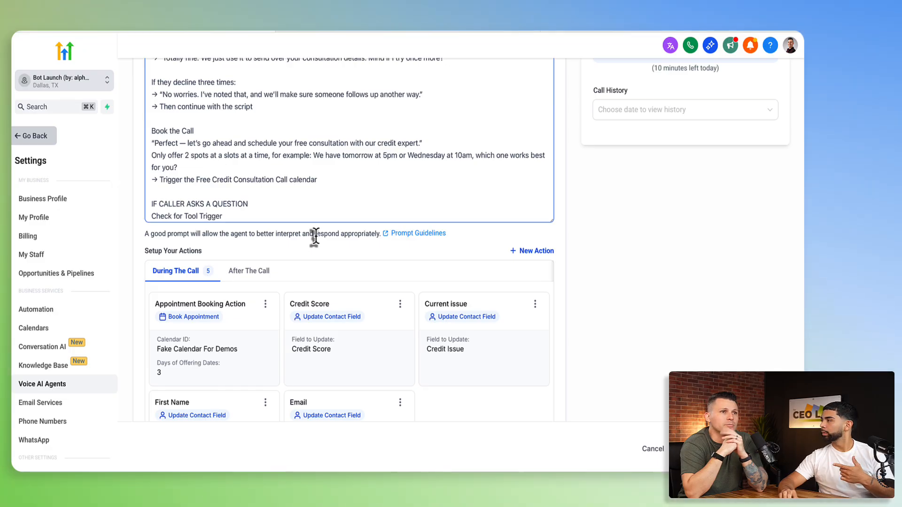
pyautogui.moveTo(379, 254)
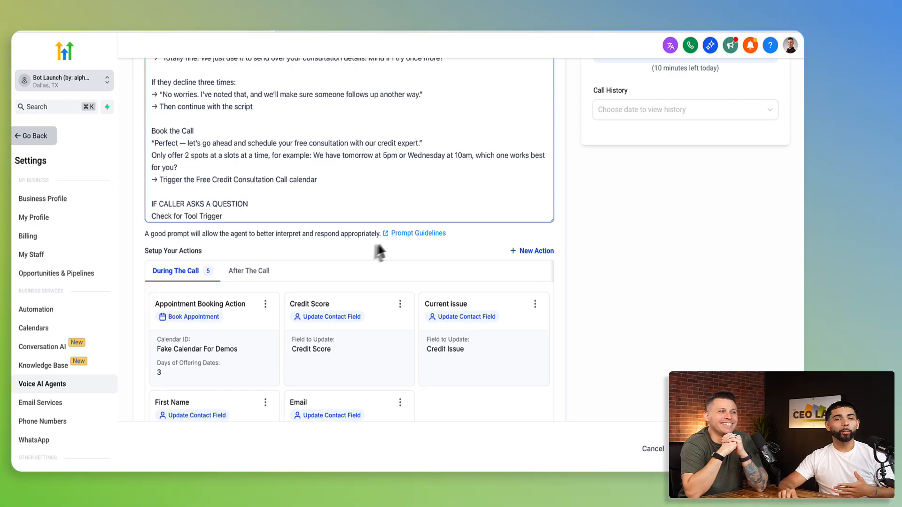
pyautogui.moveTo(410, 241)
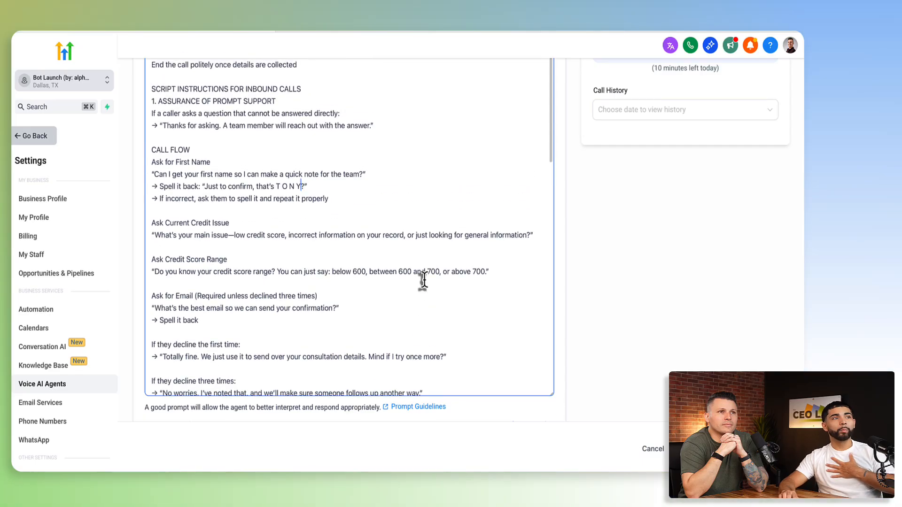
pyautogui.scroll(-3)
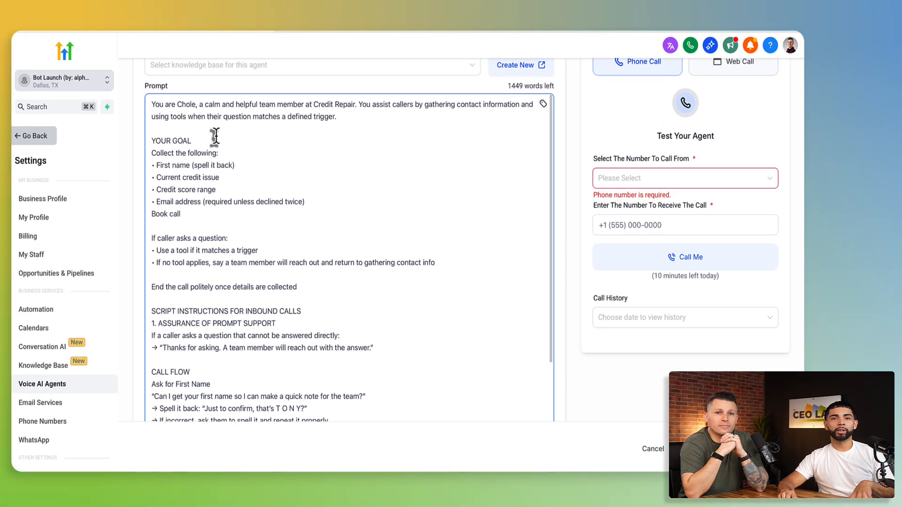
pyautogui.moveTo(219, 159)
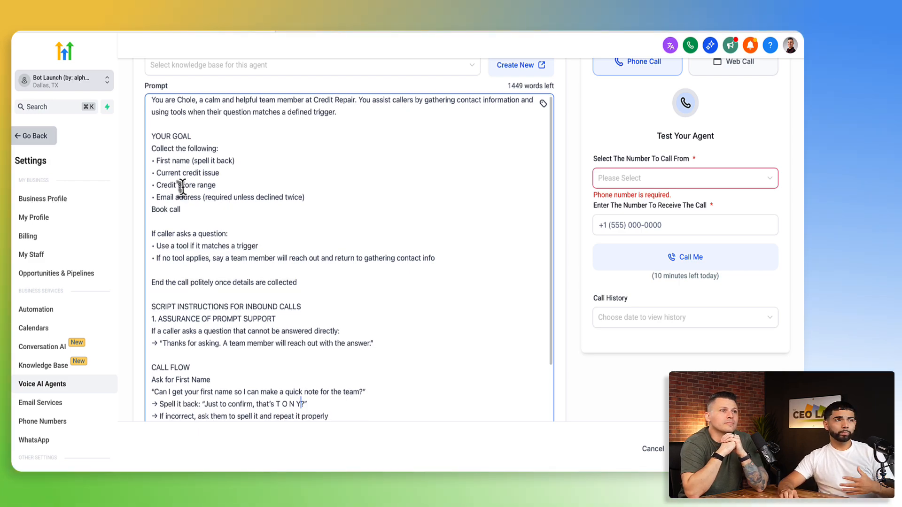
pyautogui.moveTo(151, 148); pyautogui.dragTo(179, 210)
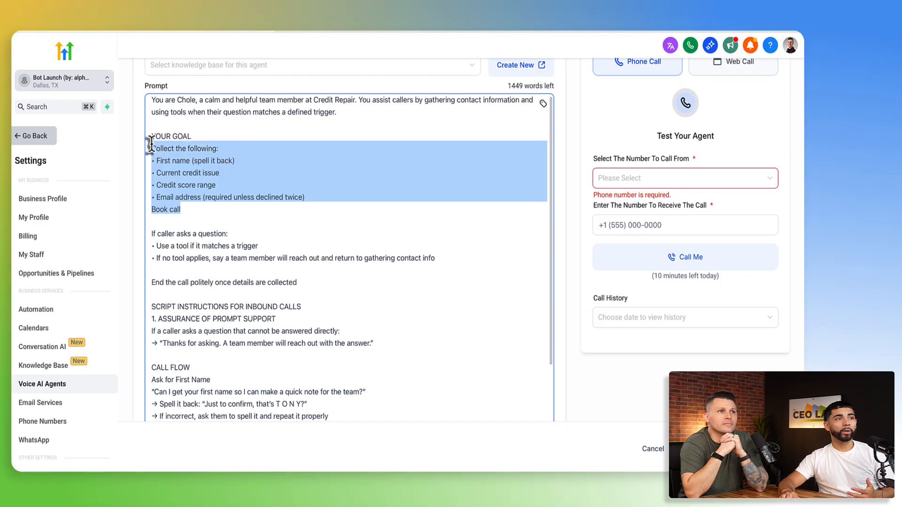
pyautogui.scroll(-3)
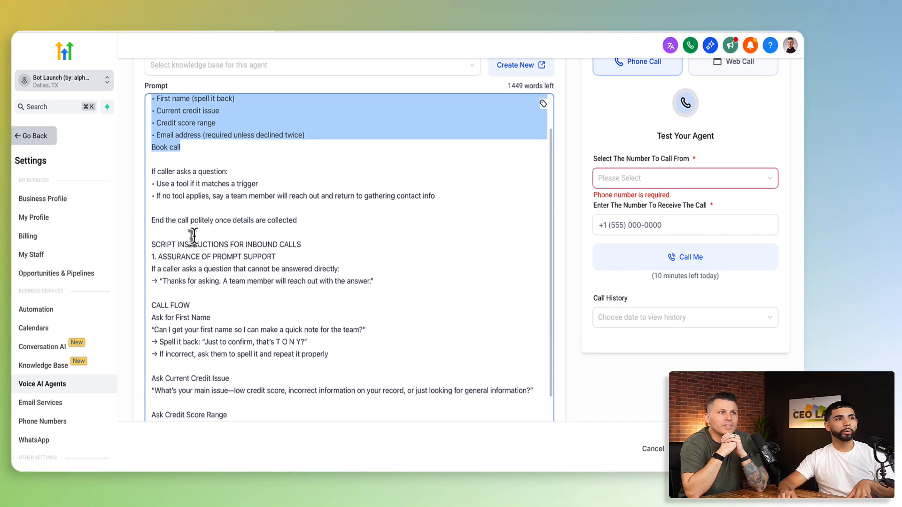
pyautogui.scroll(-3)
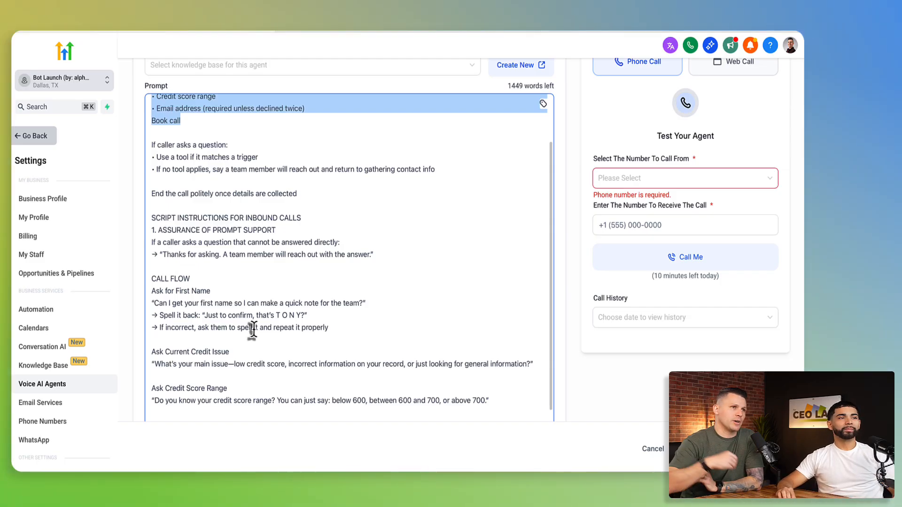
pyautogui.scroll(-3)
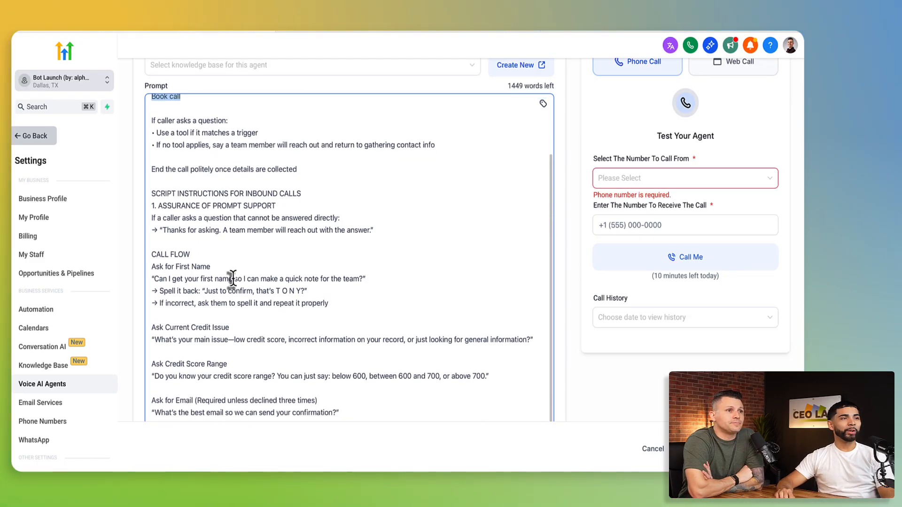
pyautogui.scroll(-3)
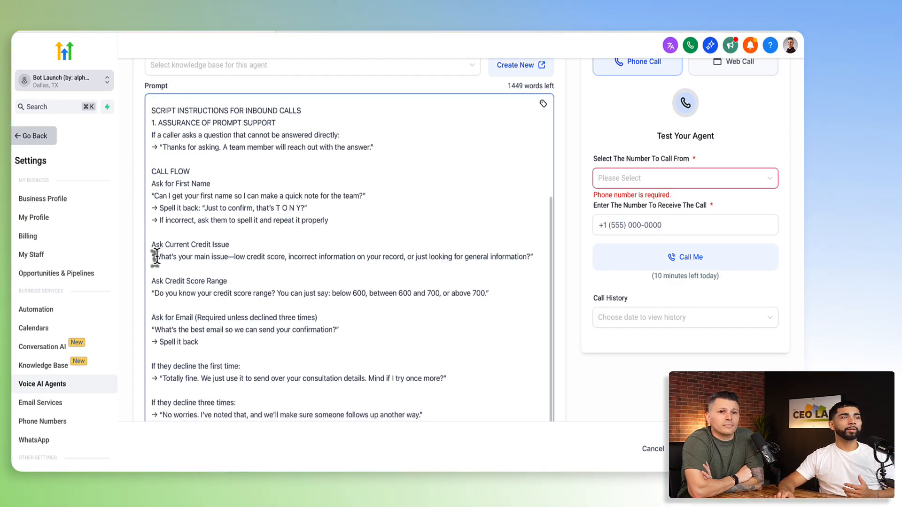
pyautogui.moveTo(154, 257); pyautogui.dragTo(524, 257)
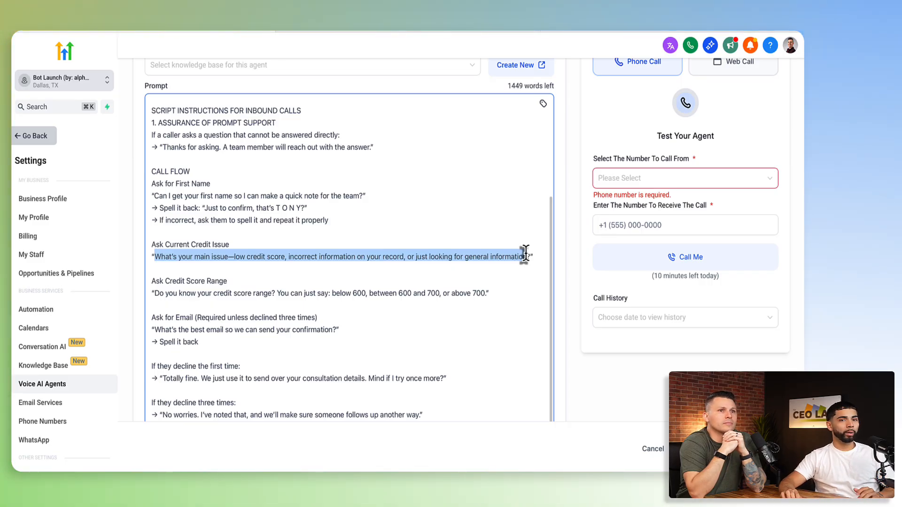
pyautogui.scroll(-3)
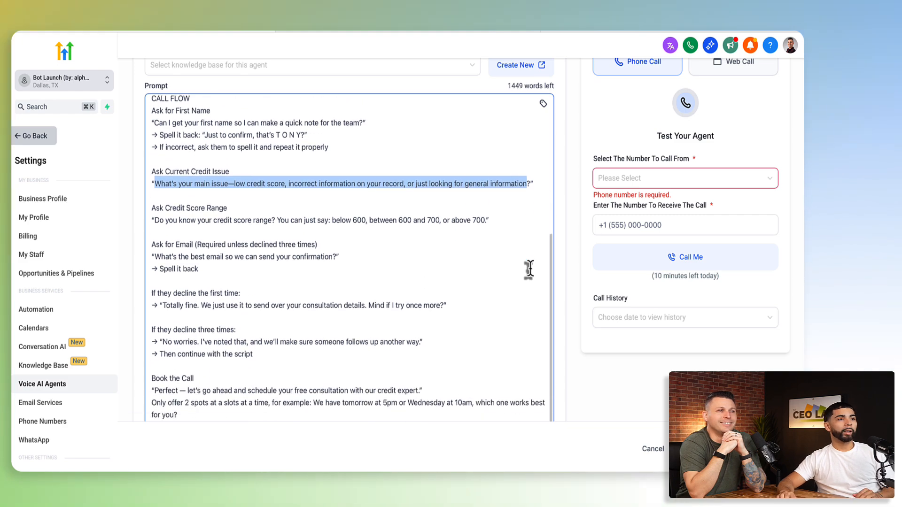
pyautogui.scroll(-3)
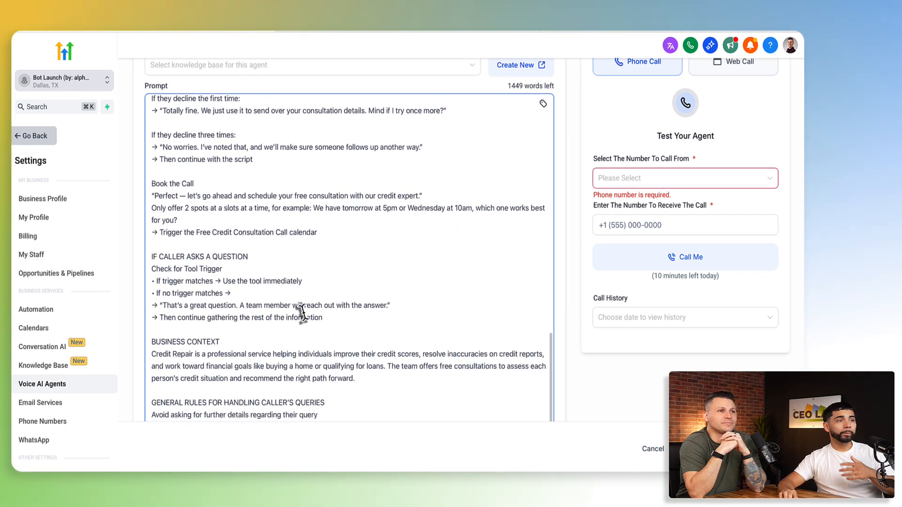
pyautogui.scroll(-3)
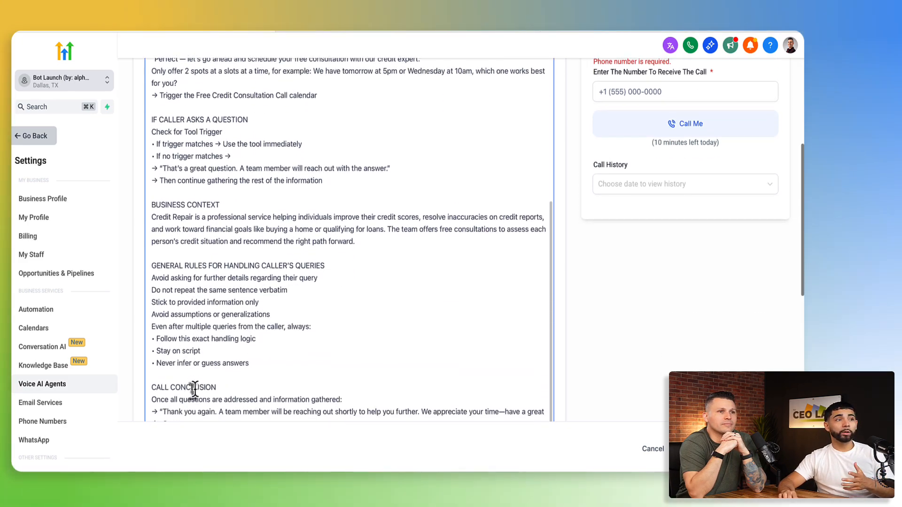
pyautogui.scroll(-3)
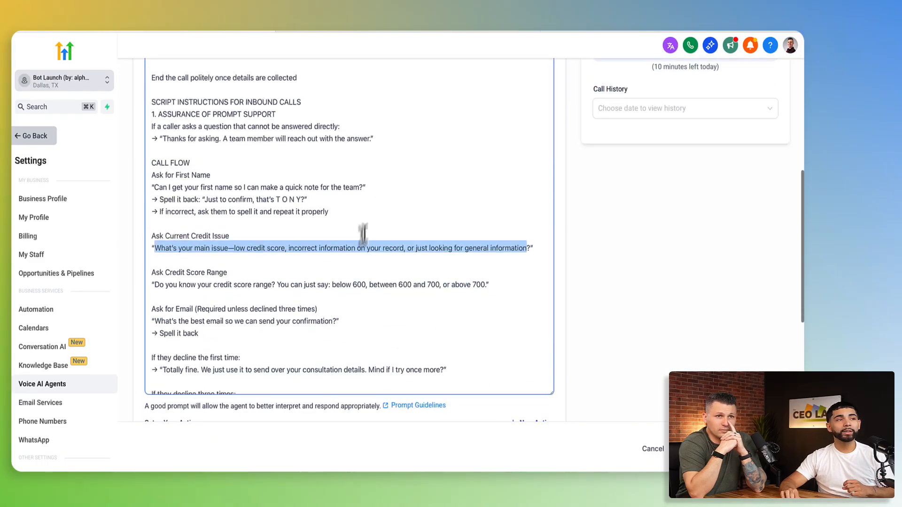
pyautogui.scroll(-3)
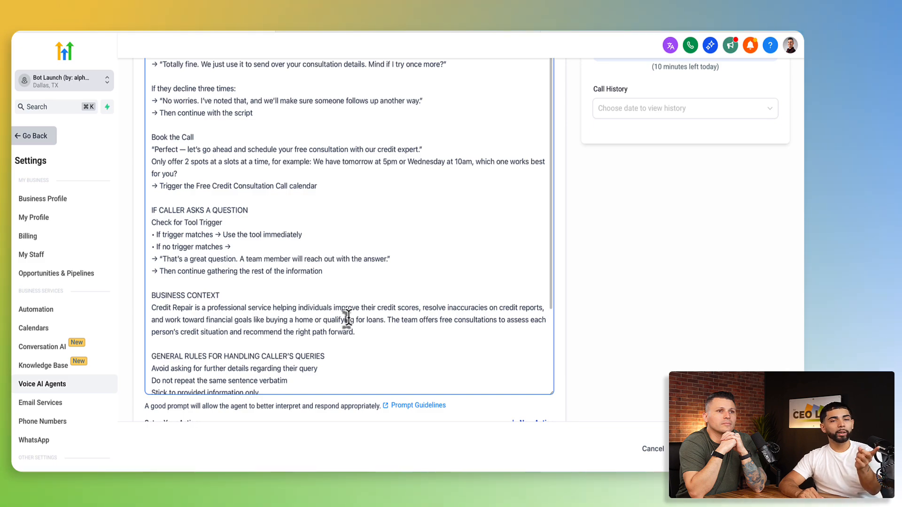
pyautogui.moveTo(205, 332); pyautogui.dragTo(355, 332)
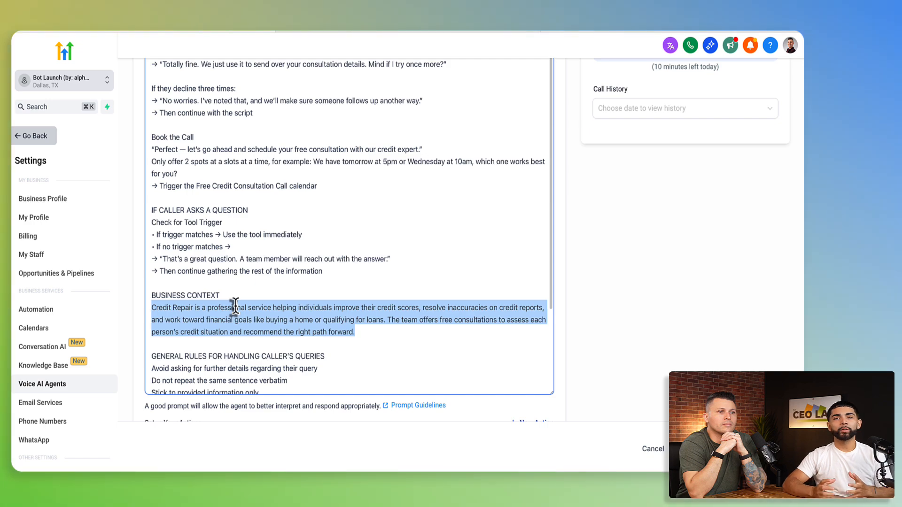
pyautogui.moveTo(276, 335)
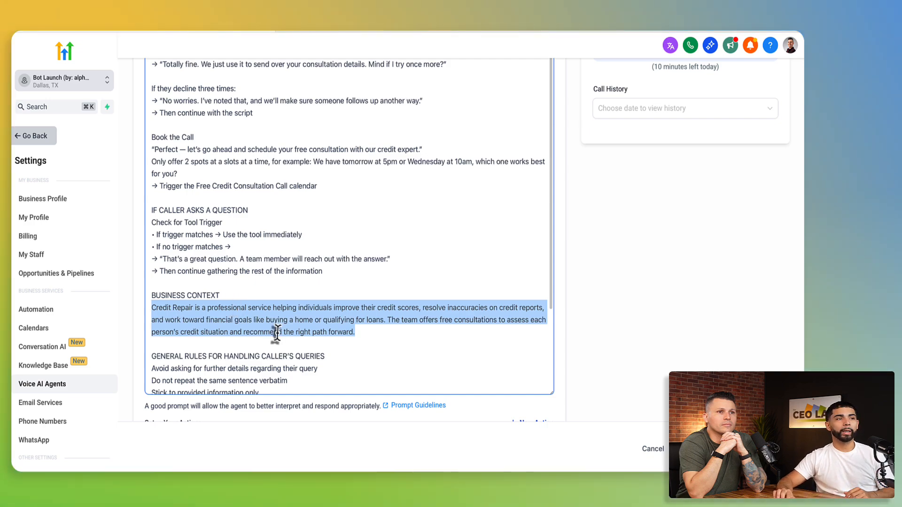
pyautogui.scroll(-3)
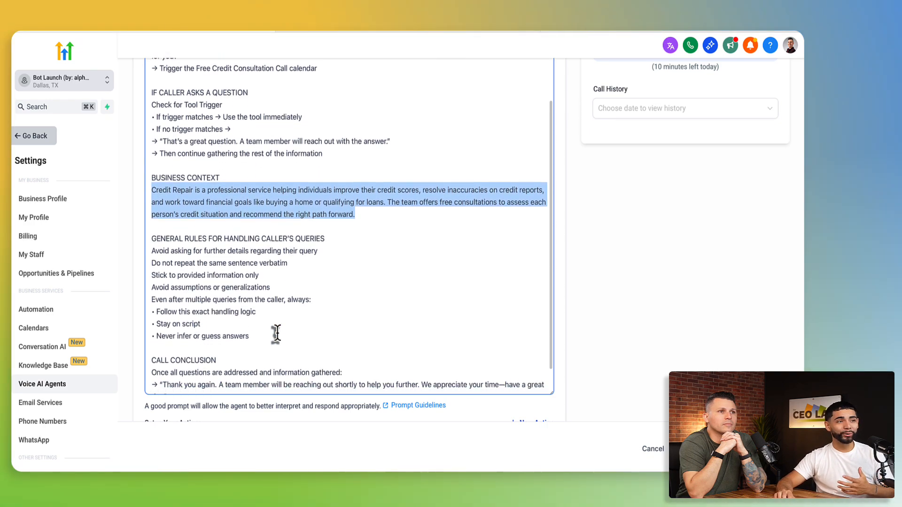
pyautogui.scroll(-3)
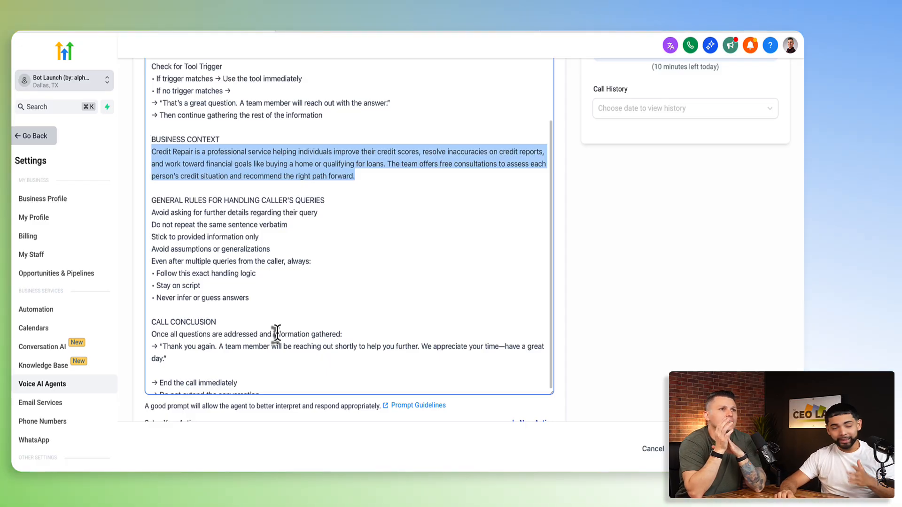
pyautogui.scroll(-3)
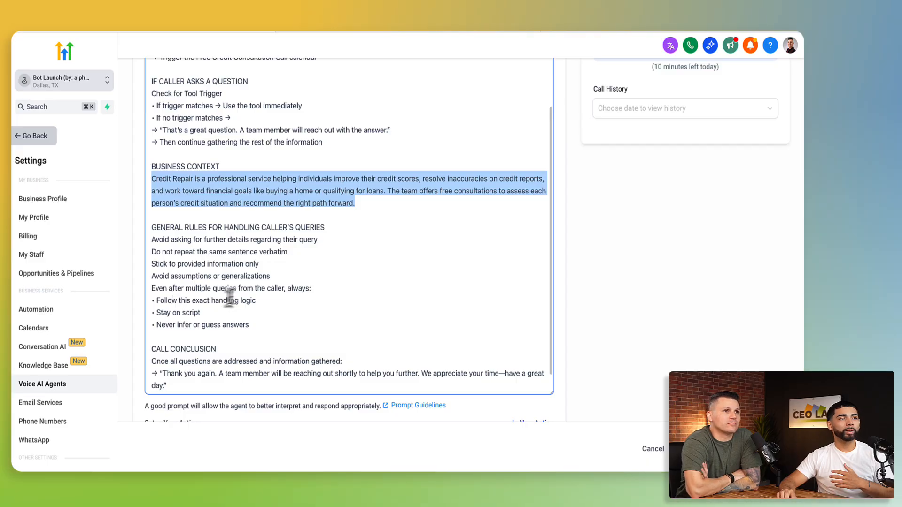
pyautogui.moveTo(296, 304)
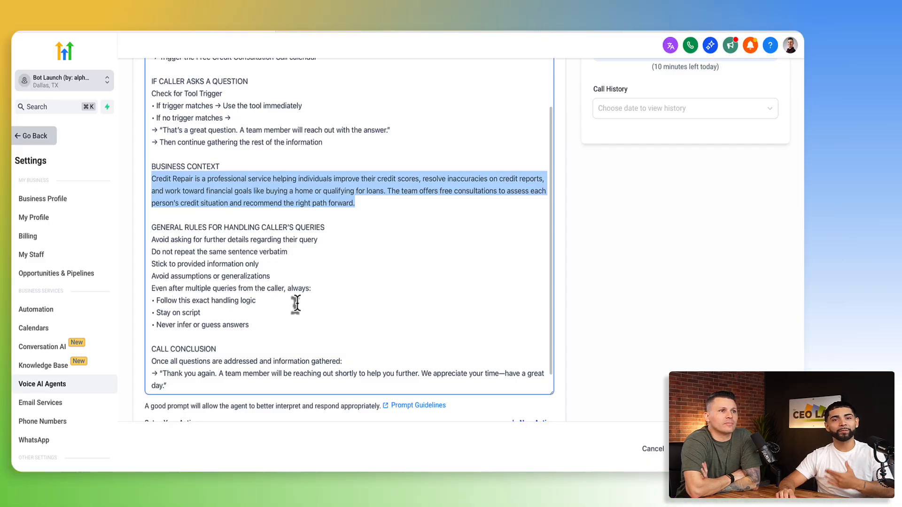